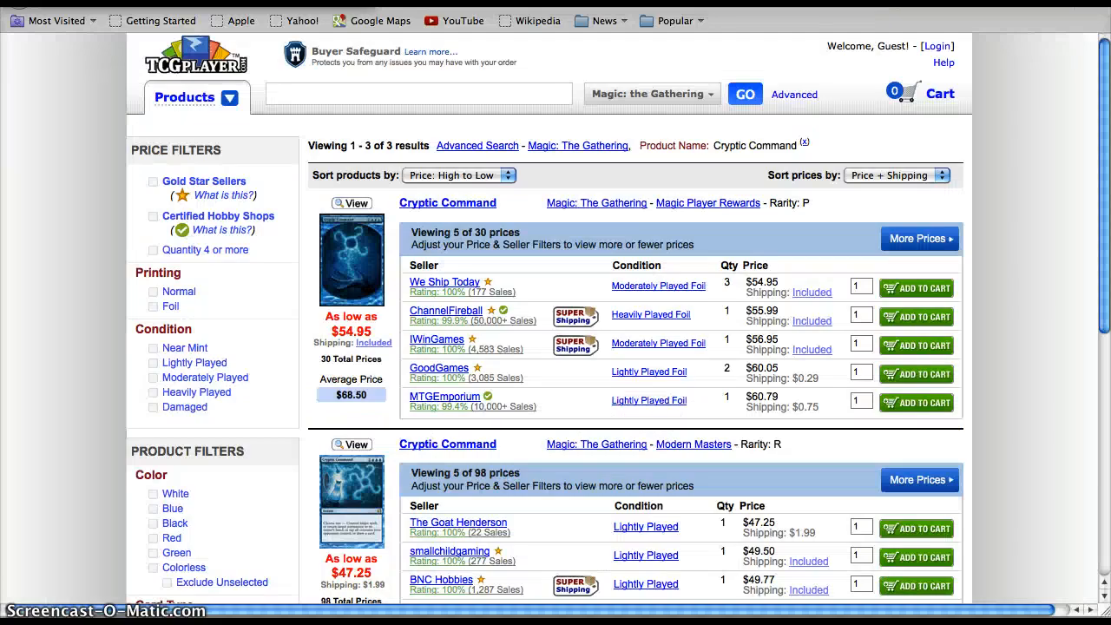
# Scroll through the Blood Moon search results to review the five printings and their seller prices
pyautogui.scroll(-3)
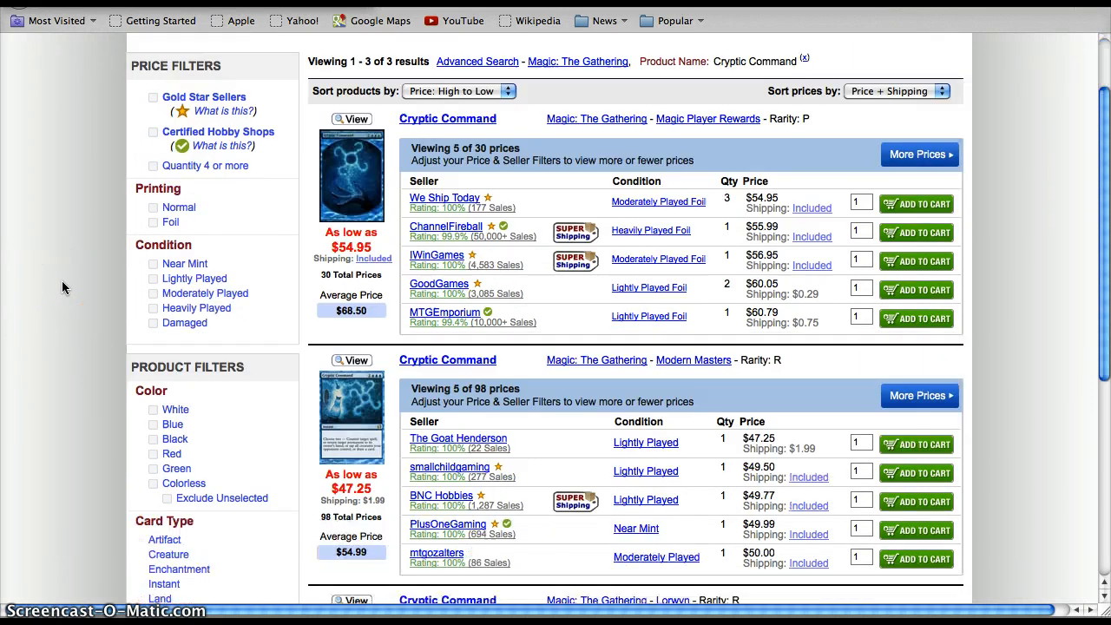
pyautogui.scroll(-3)
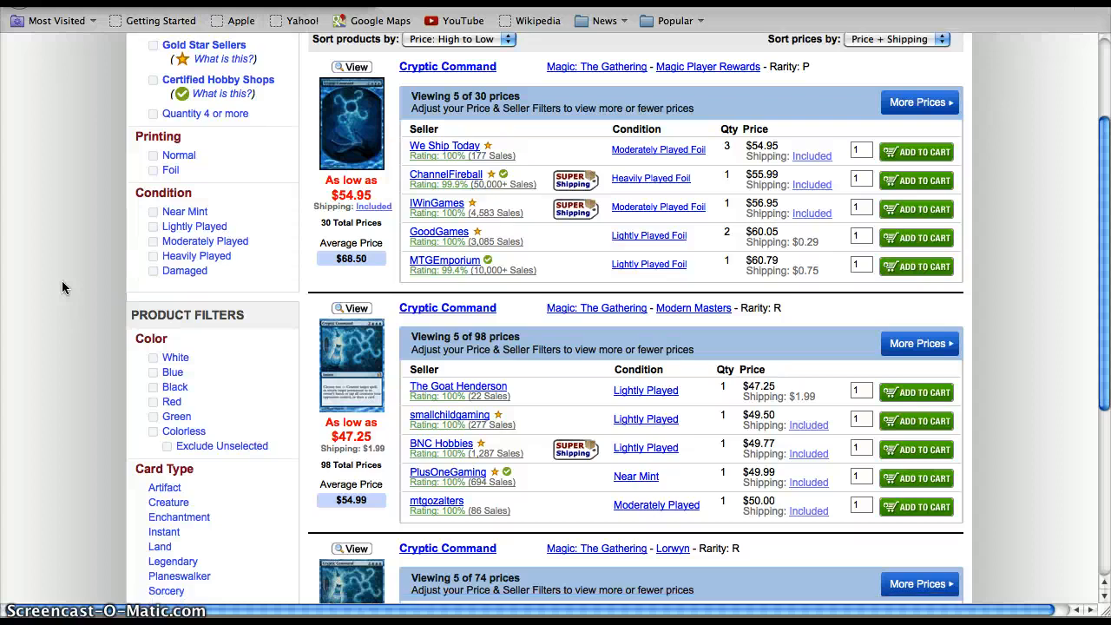
pyautogui.scroll(-3)
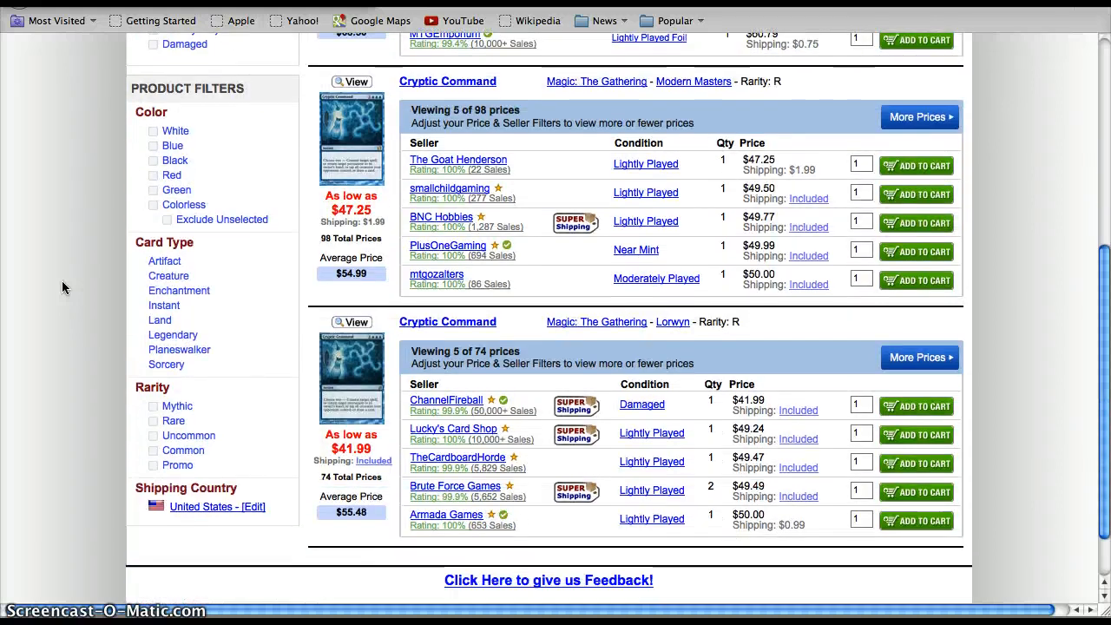
pyautogui.scroll(3)
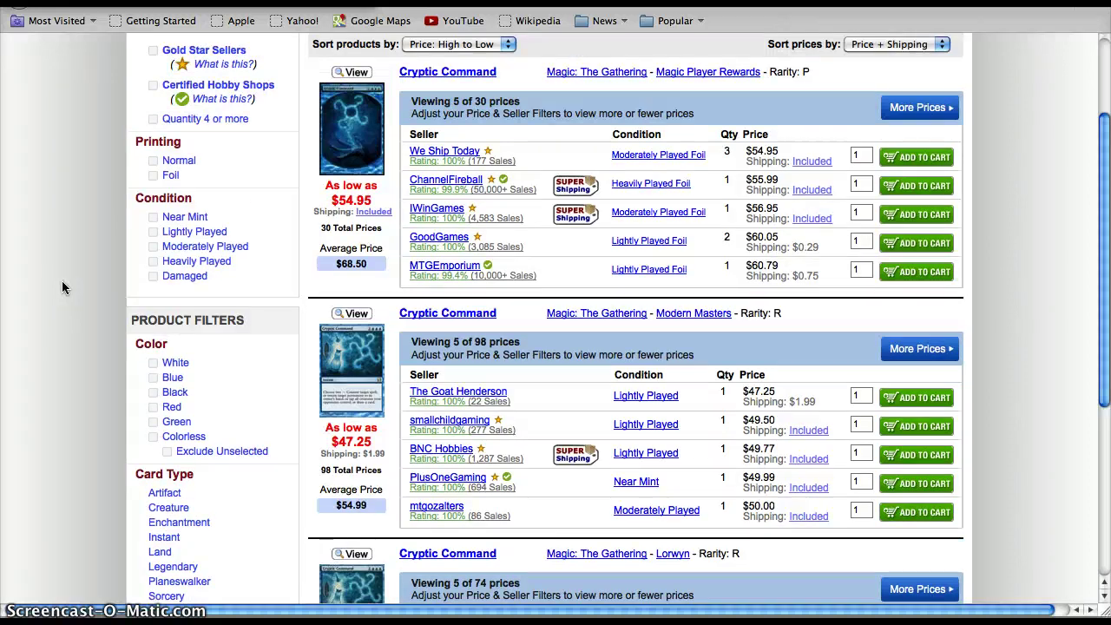
pyautogui.scroll(-3)
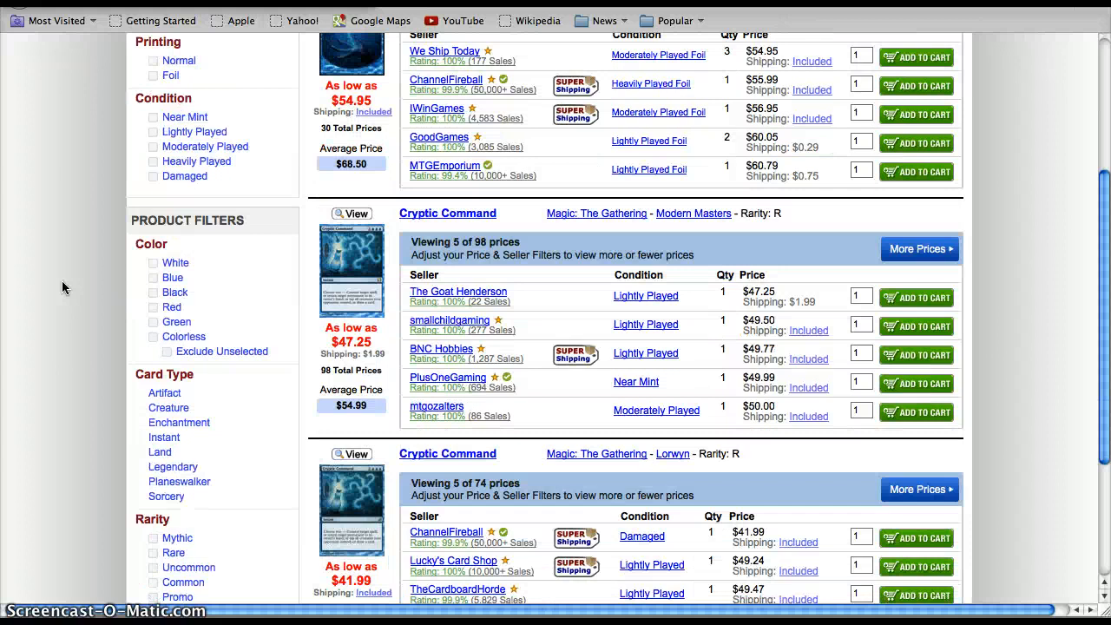
pyautogui.moveTo(389, 475)
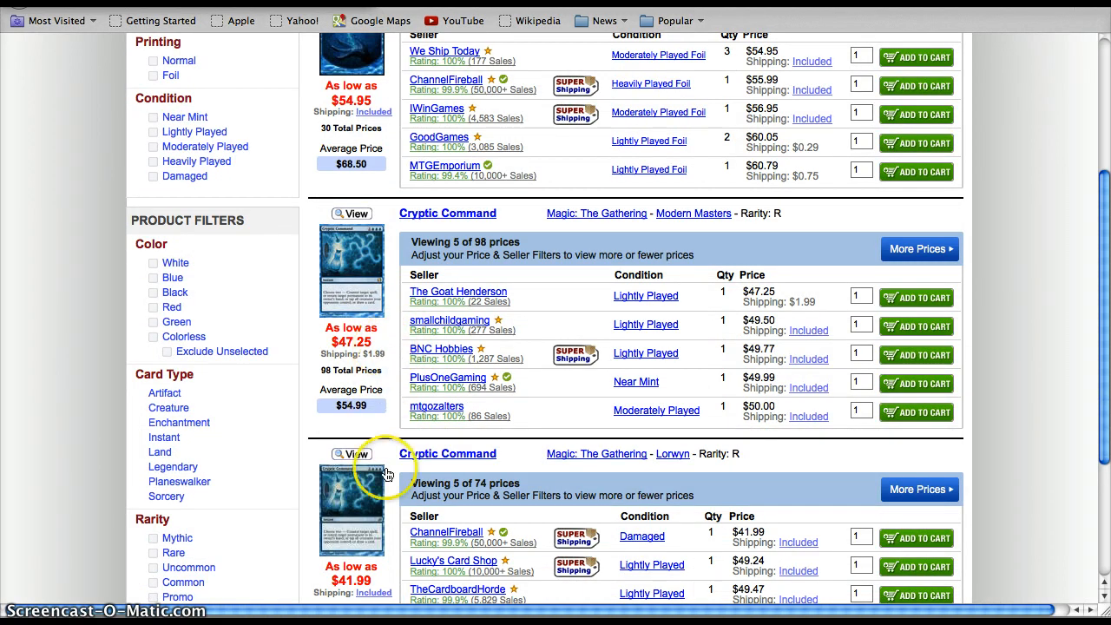
pyautogui.scroll(-3)
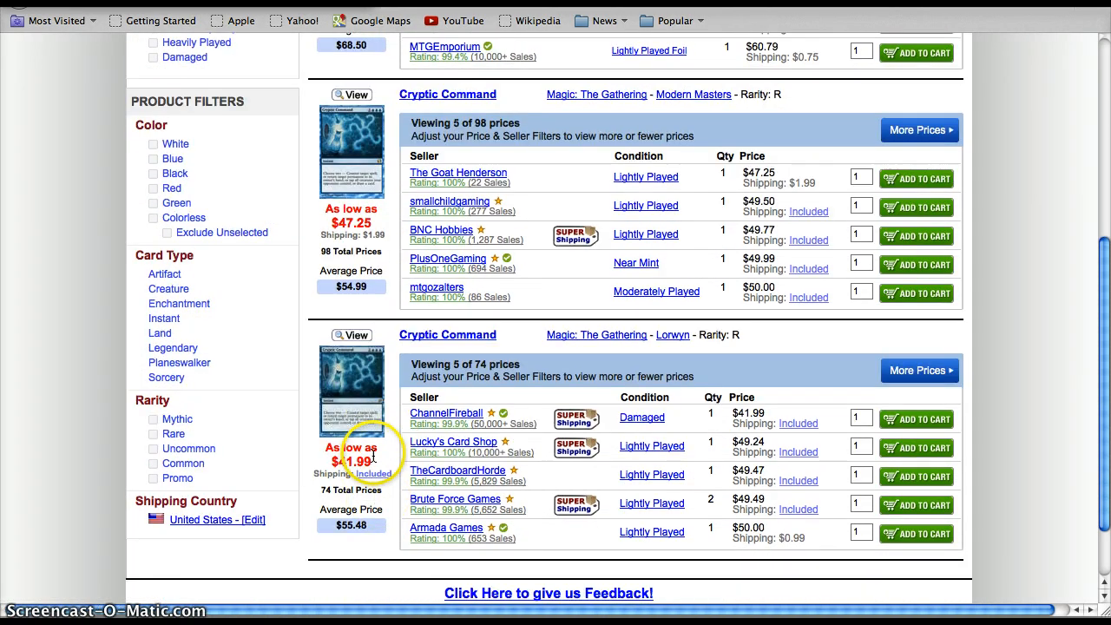
pyautogui.scroll(3)
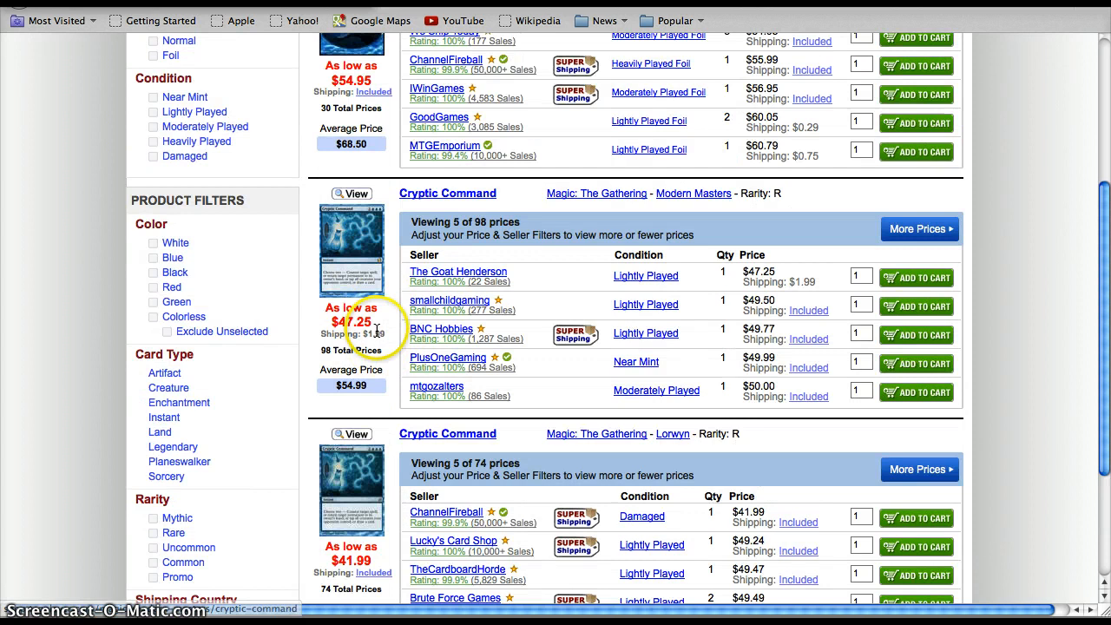
pyautogui.moveTo(640, 280)
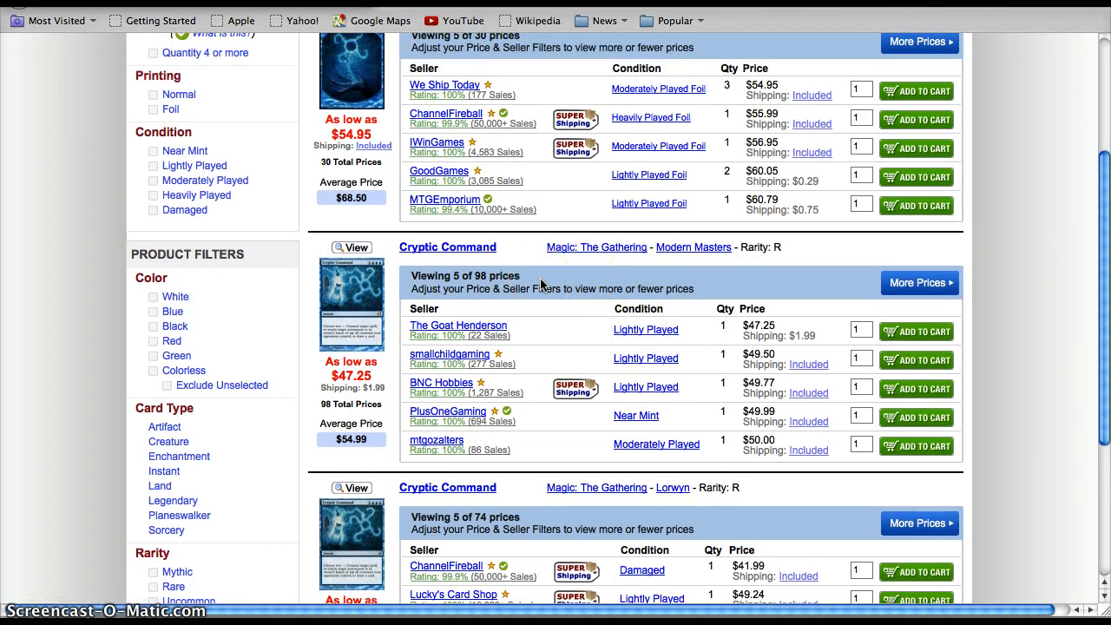
pyautogui.scroll(3)
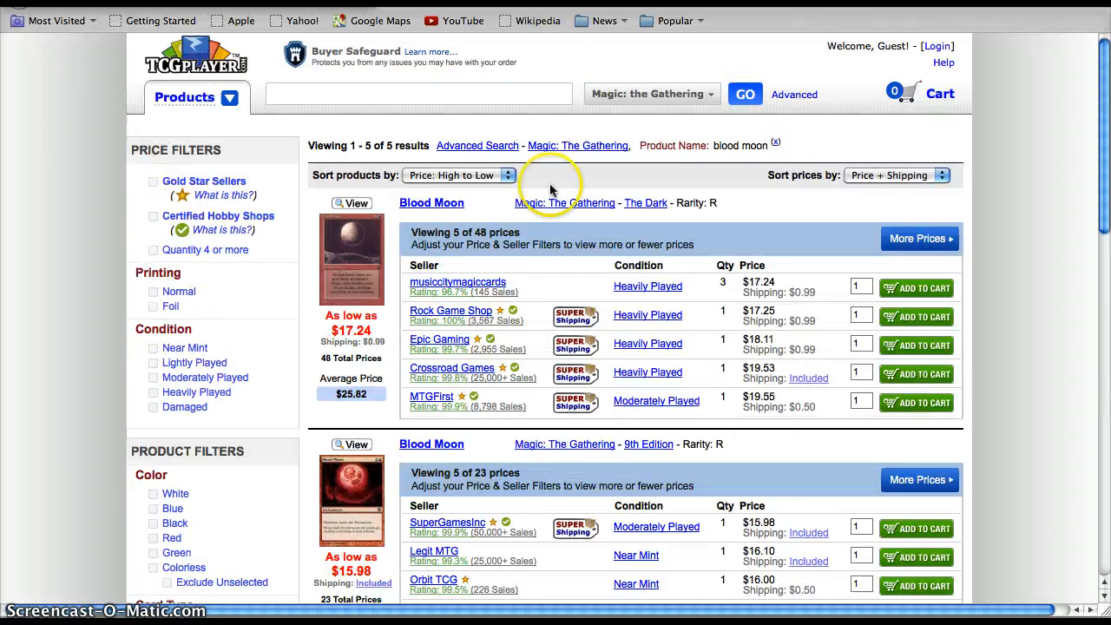
# Scroll down the Blood Moon listings to the 9th Edition and Chronicles printings ($16.65 and $14.91 averages)
pyautogui.scroll(-3)
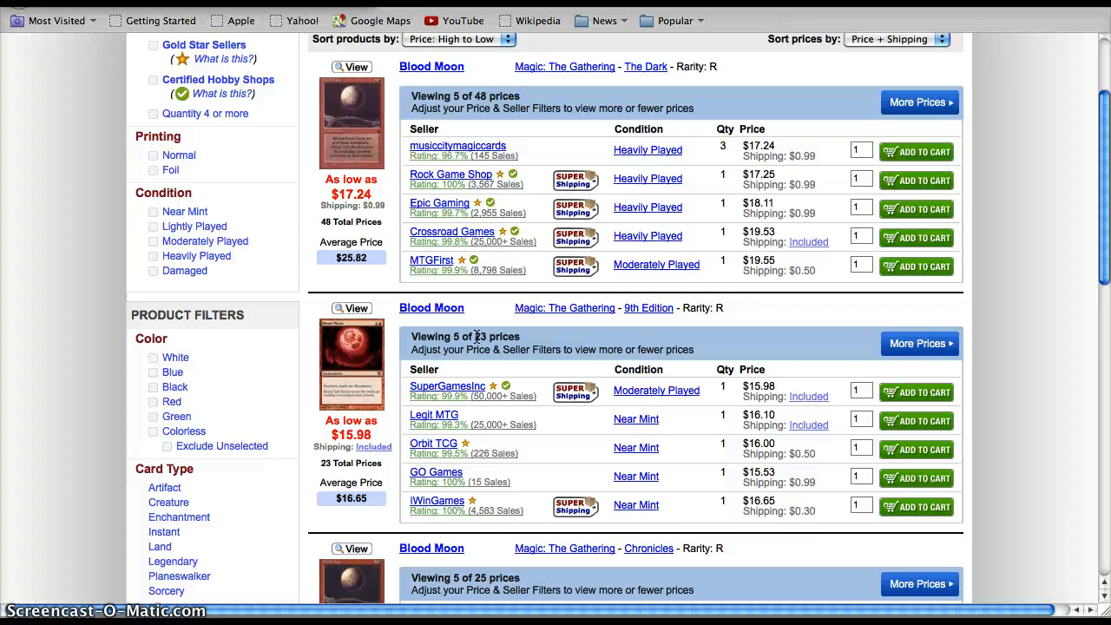
pyautogui.scroll(-3)
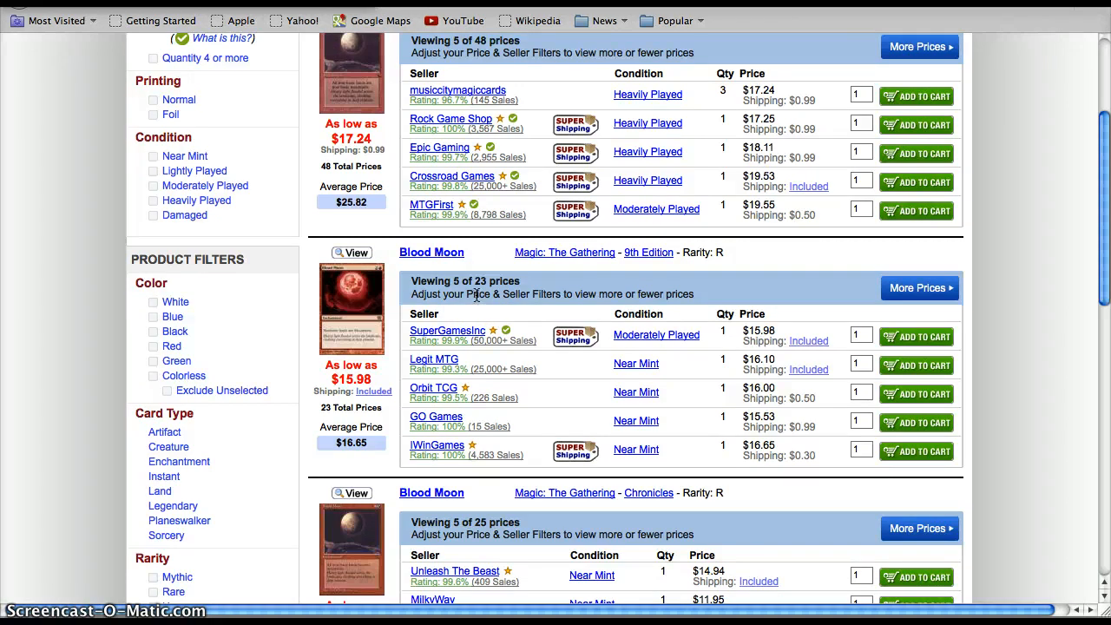
pyautogui.scroll(-3)
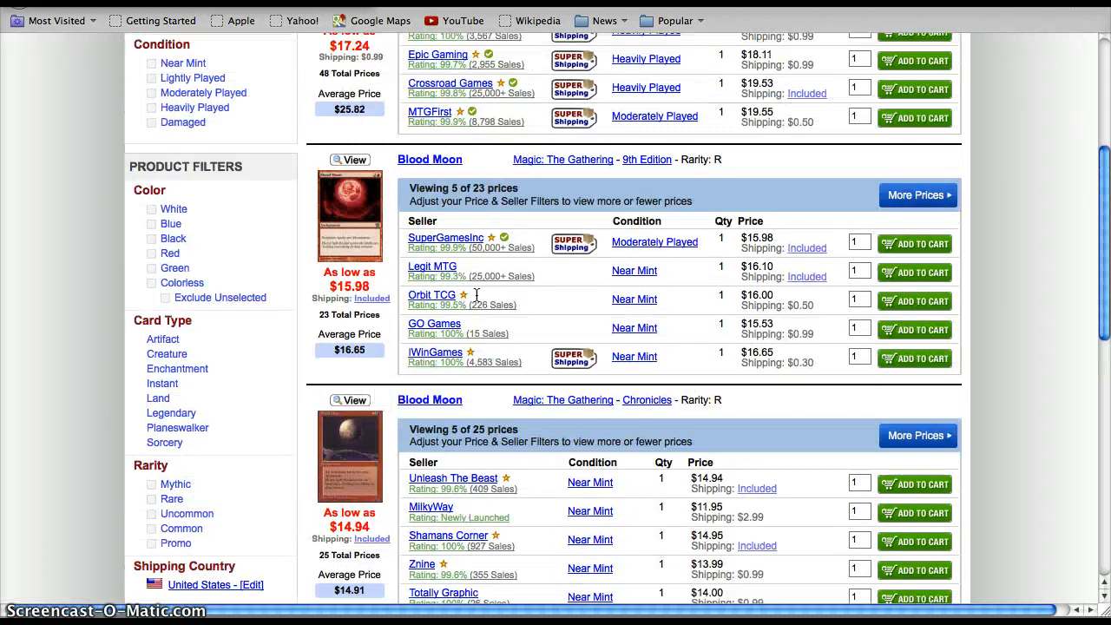
pyautogui.scroll(-3)
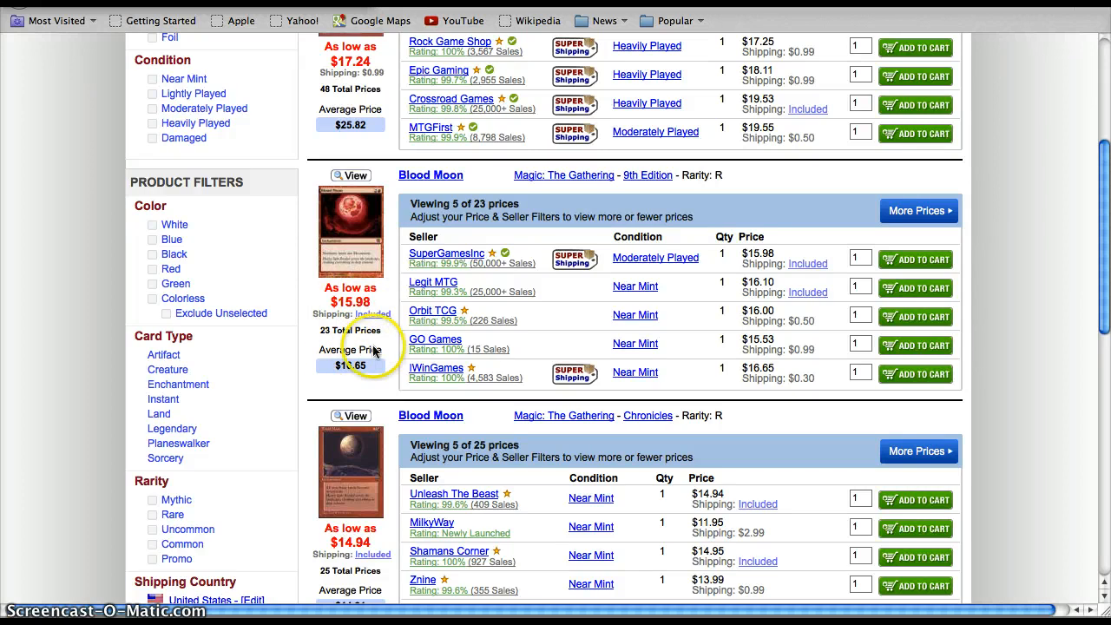
pyautogui.moveTo(628, 61)
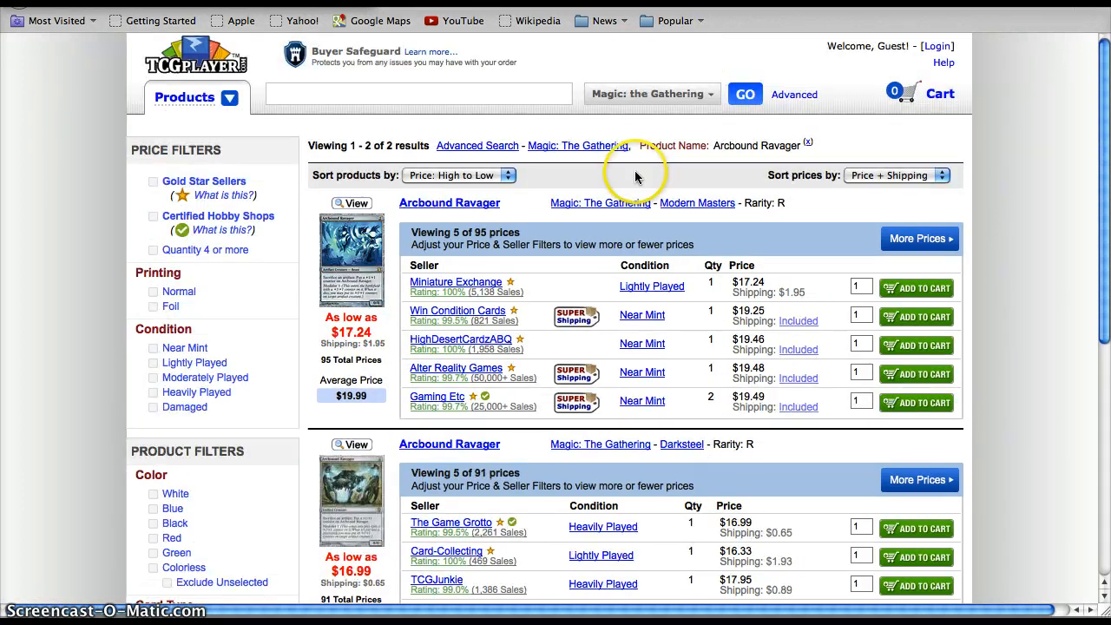
# Scroll through the Arcbound Ravager listings for the Modern Masters and Darksteel printings ($19.99 and $21.45)
pyautogui.scroll(-3)
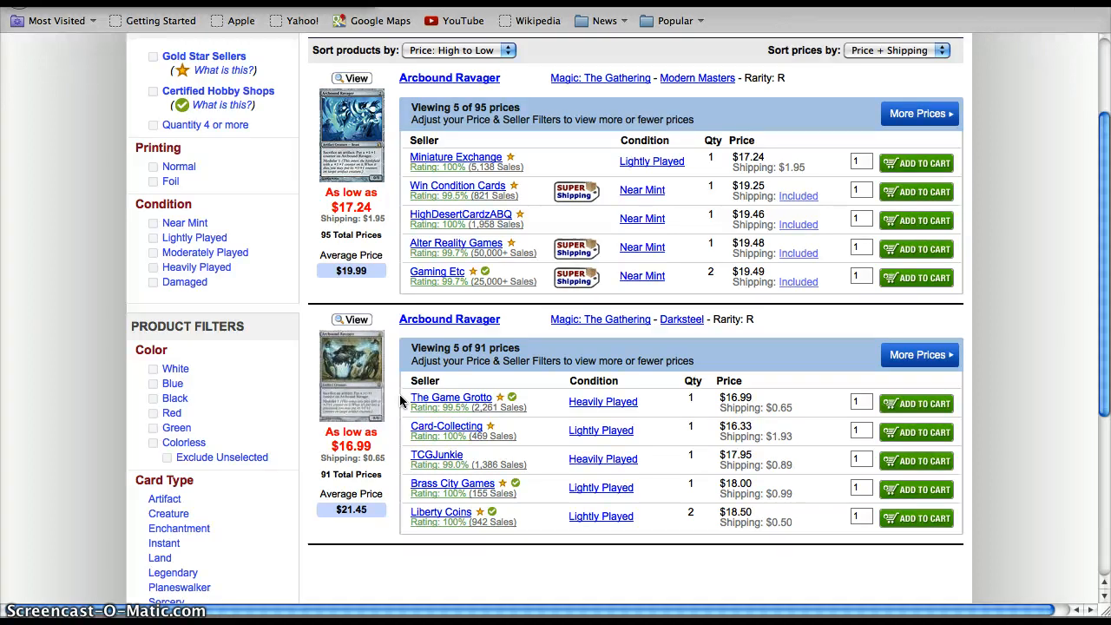
pyautogui.scroll(3)
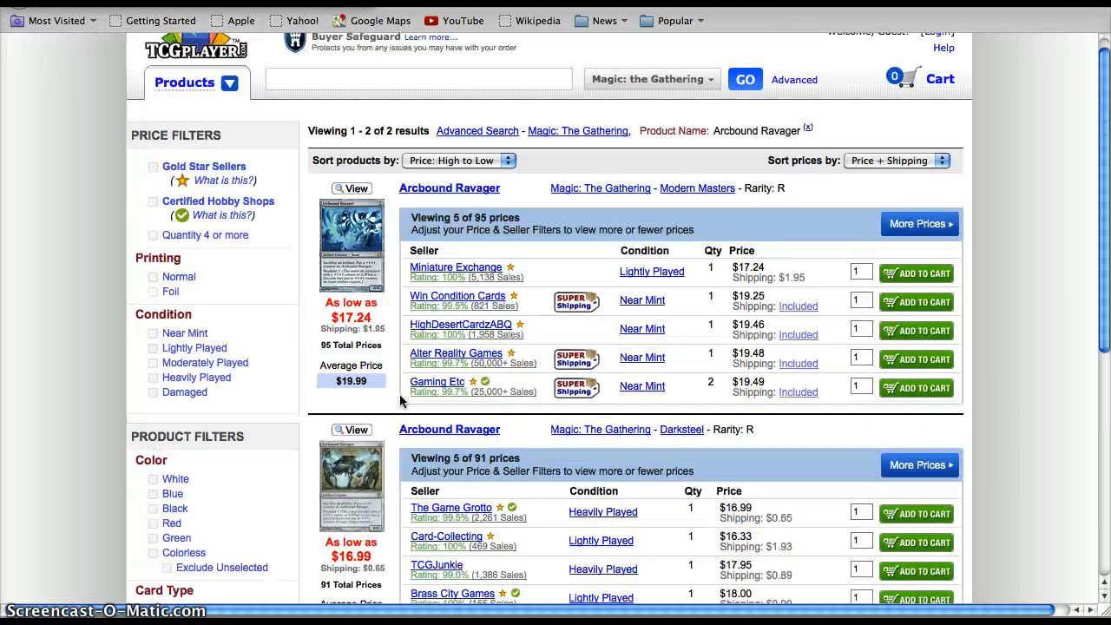
pyautogui.scroll(3)
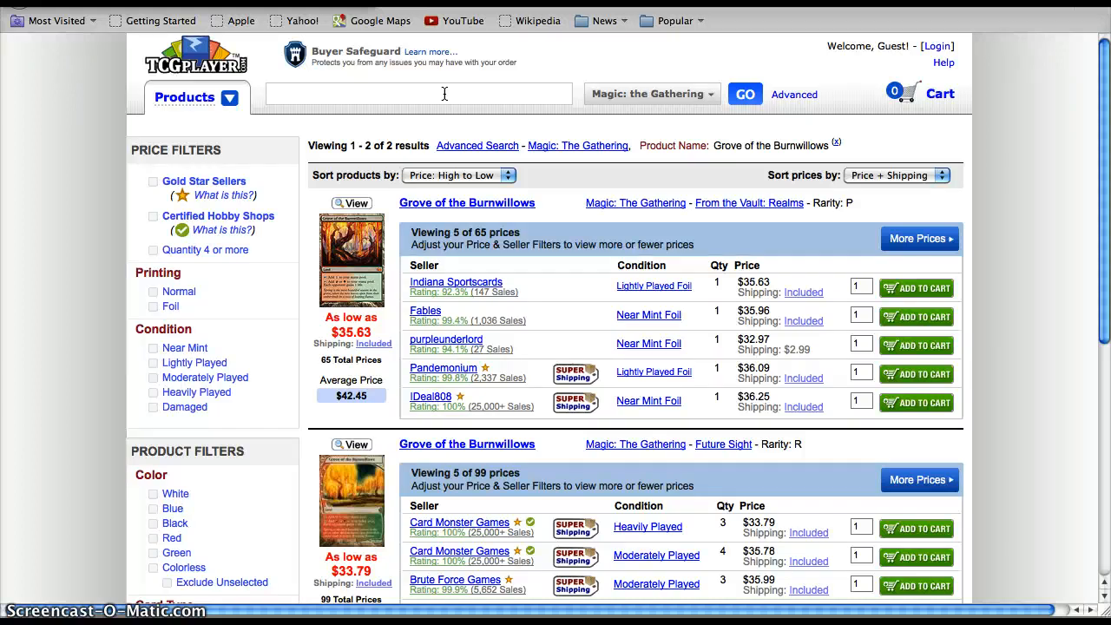
# Scroll the Grove of the Burnwillows listings for the From the Vault: Realms and Future Sight printings ($42.45 and $42.25)
pyautogui.scroll(-3)
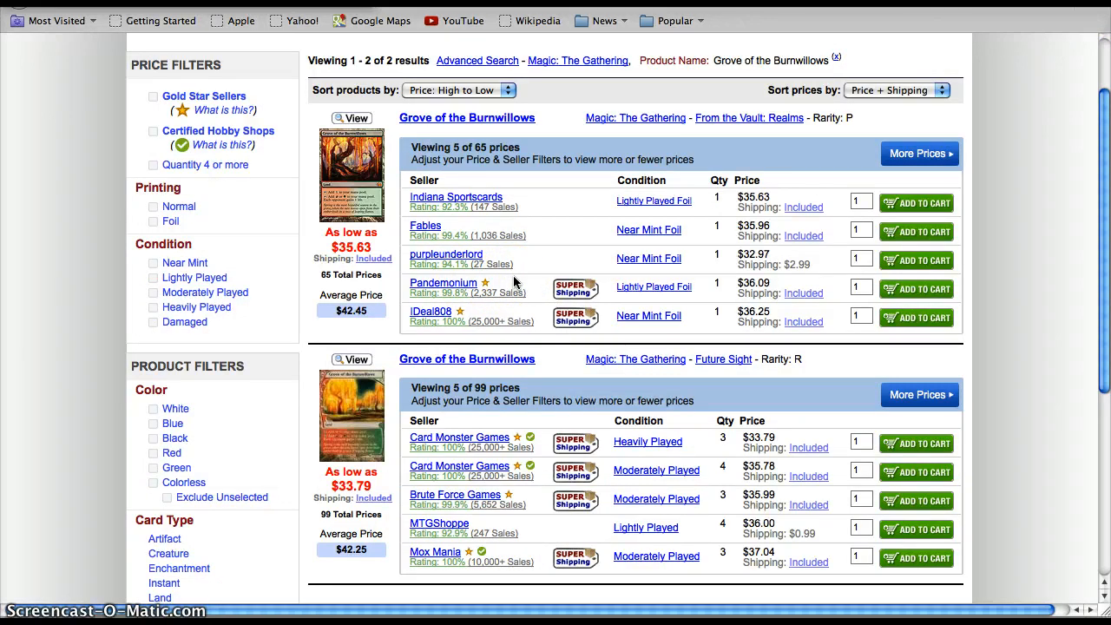
pyautogui.moveTo(512, 292)
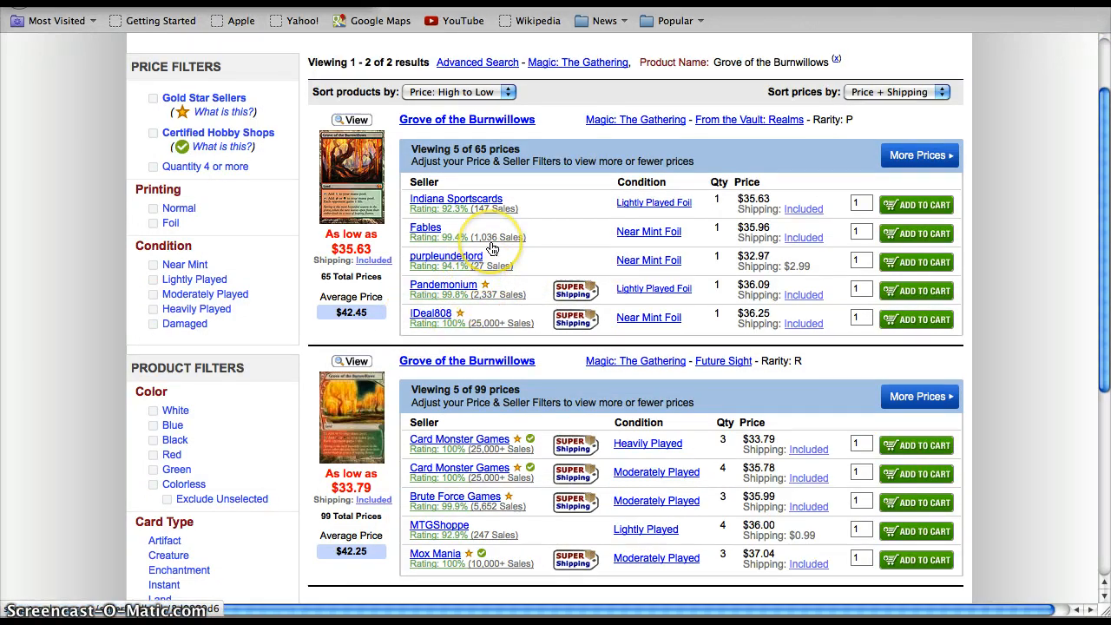
pyautogui.scroll(3)
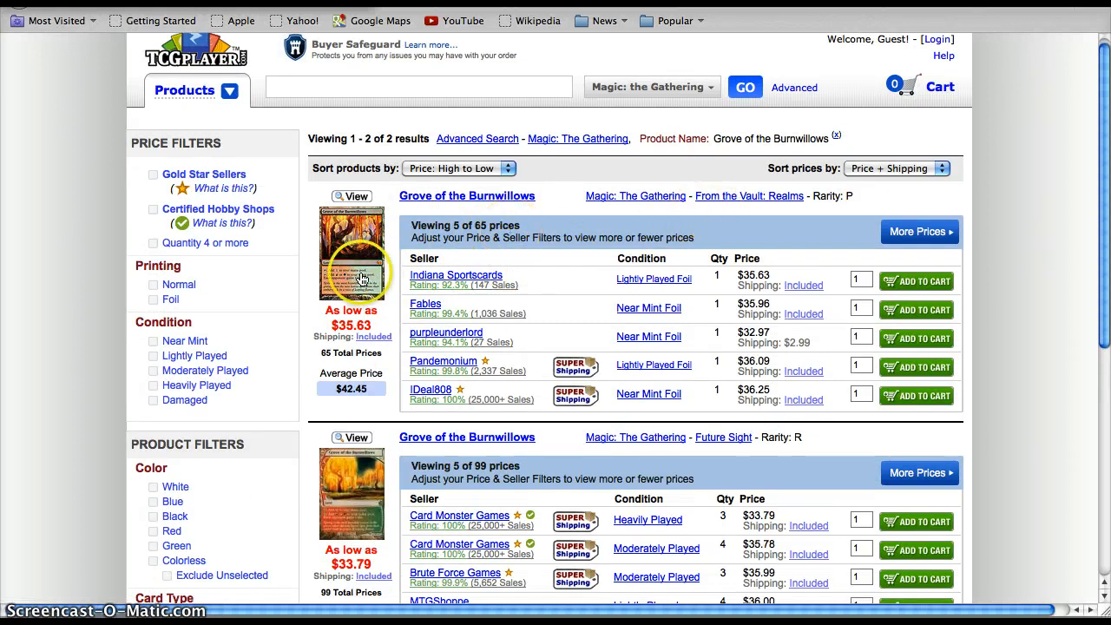
pyautogui.moveTo(368, 264)
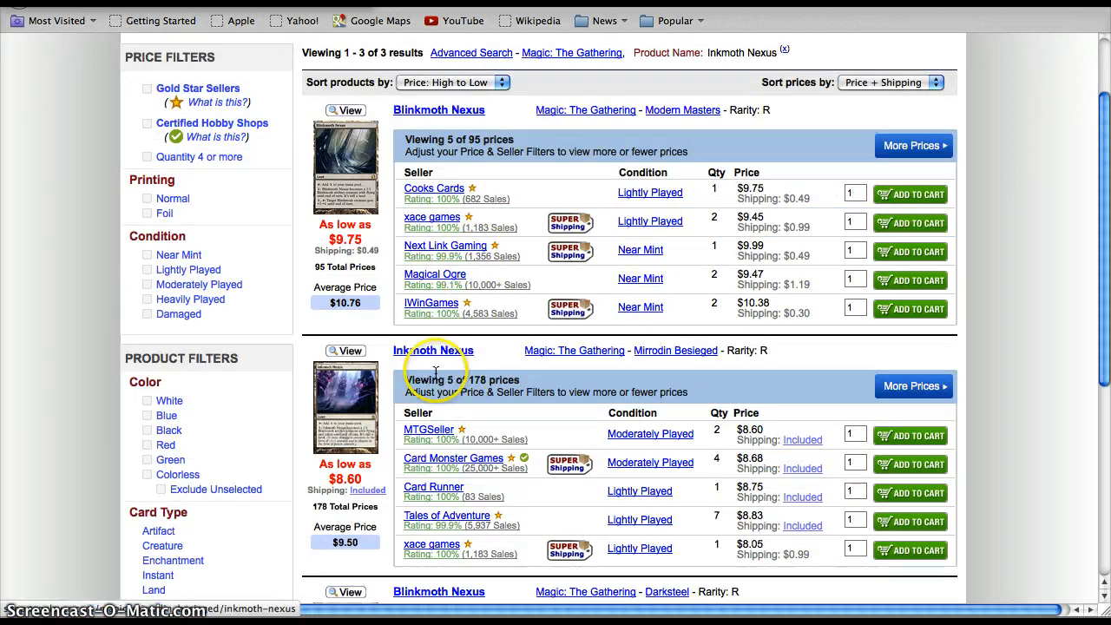
pyautogui.moveTo(339, 542)
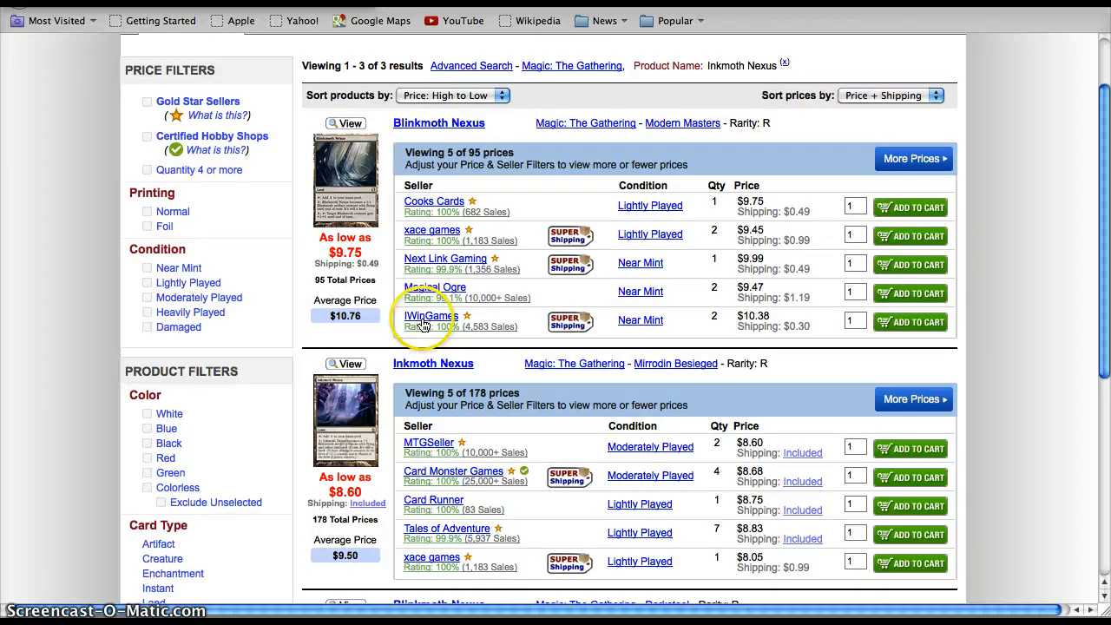
pyautogui.moveTo(362, 292)
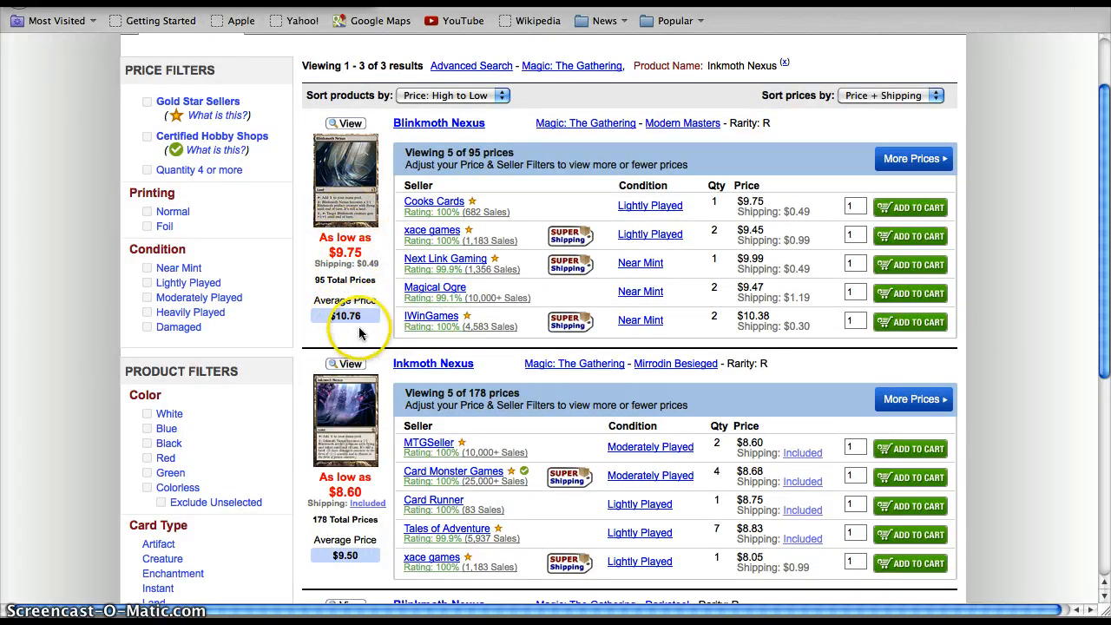
# Scroll down the Birthing Pod product page from New Phyrexia to its 295 seller price listings
pyautogui.scroll(-3)
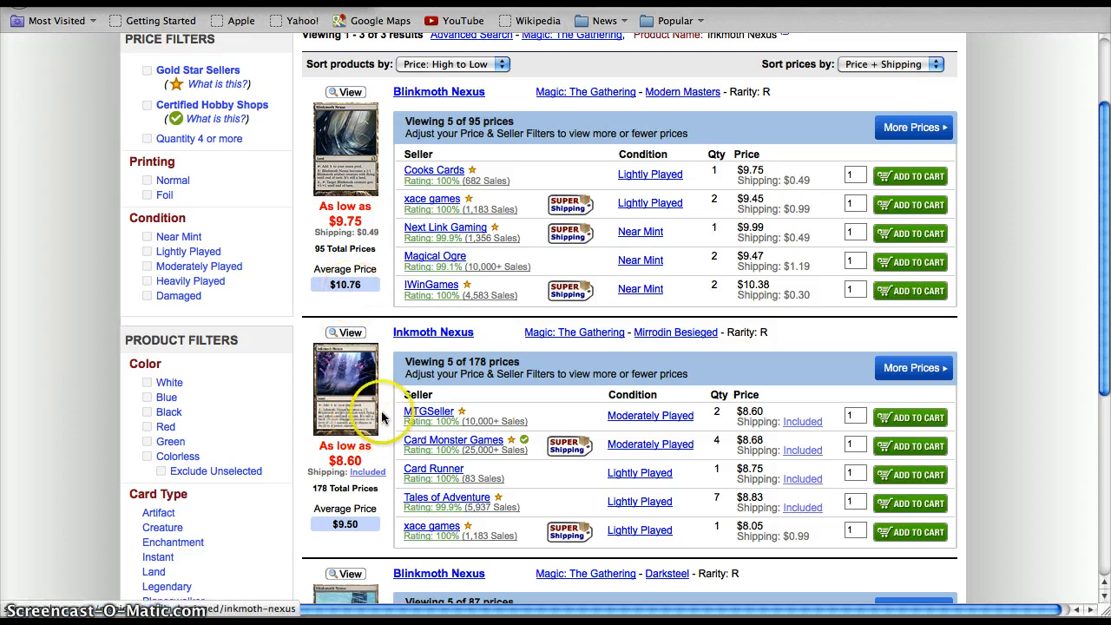
pyautogui.scroll(-3)
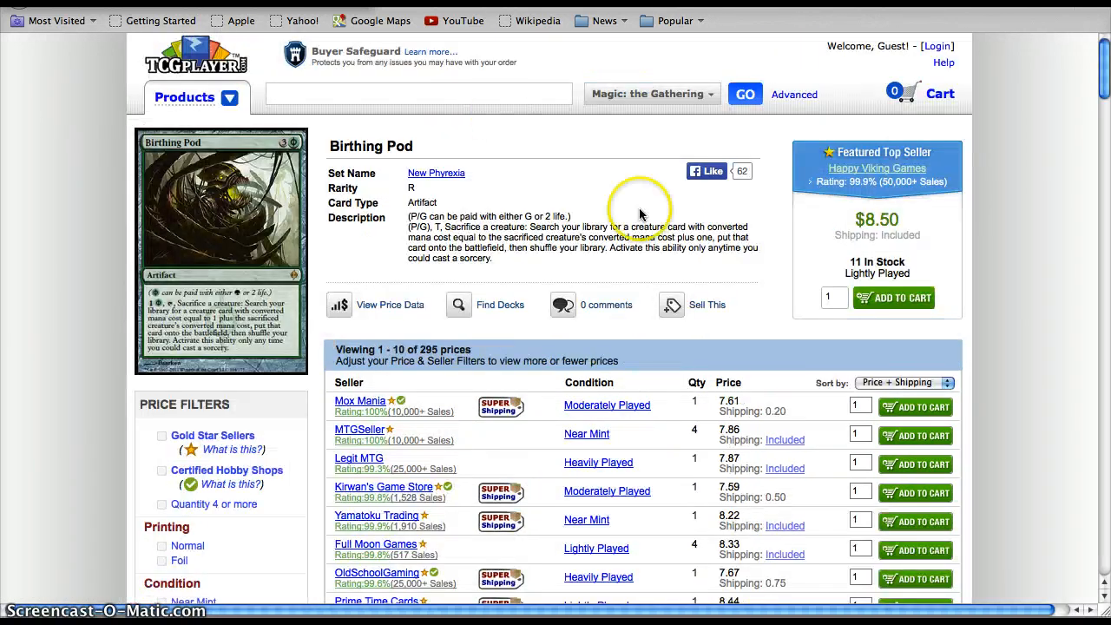
pyautogui.moveTo(621, 212)
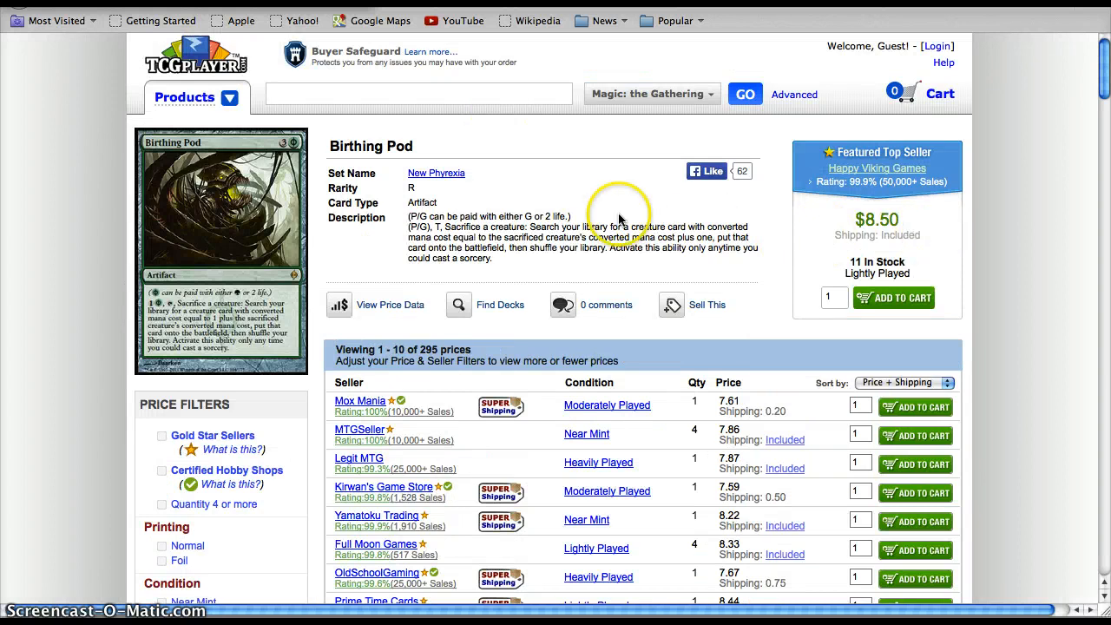
pyautogui.moveTo(854, 216)
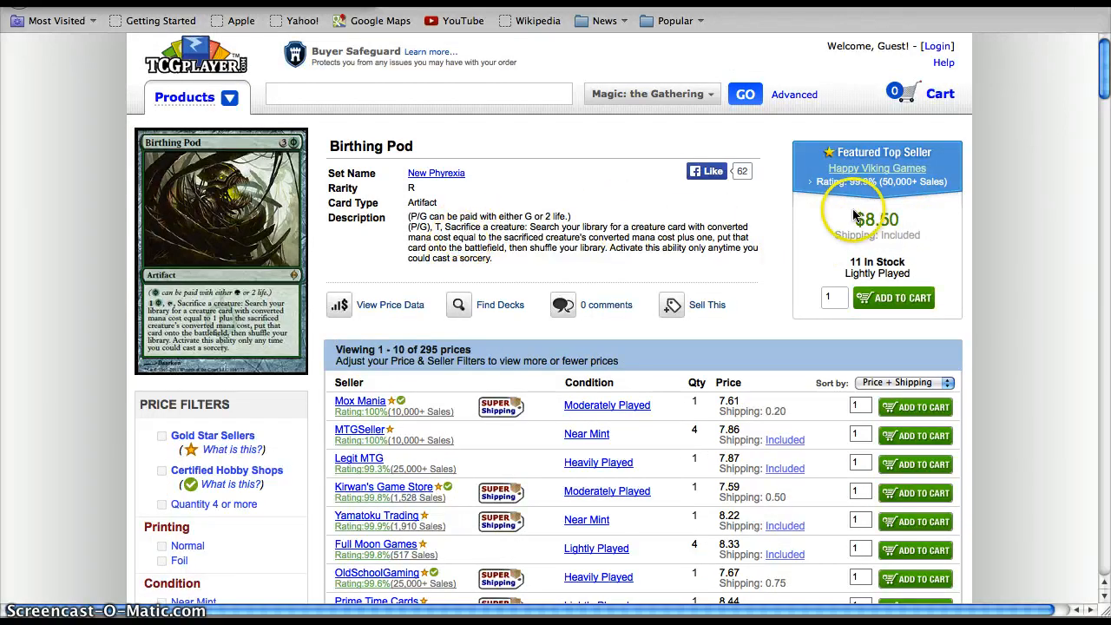
pyautogui.moveTo(274, 211)
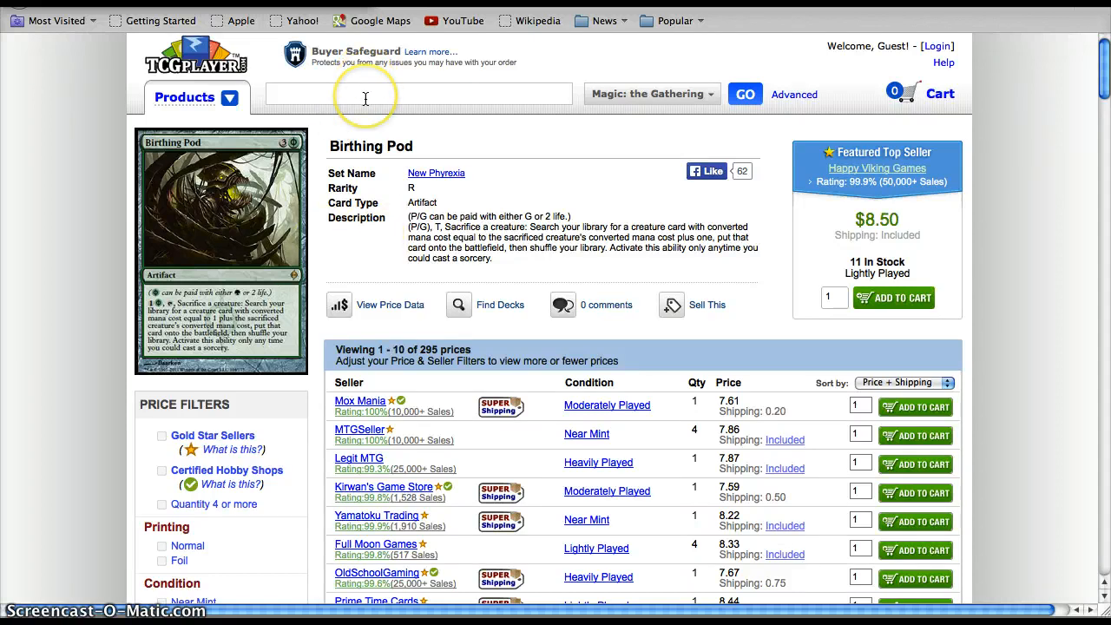
pyautogui.moveTo(368, 250)
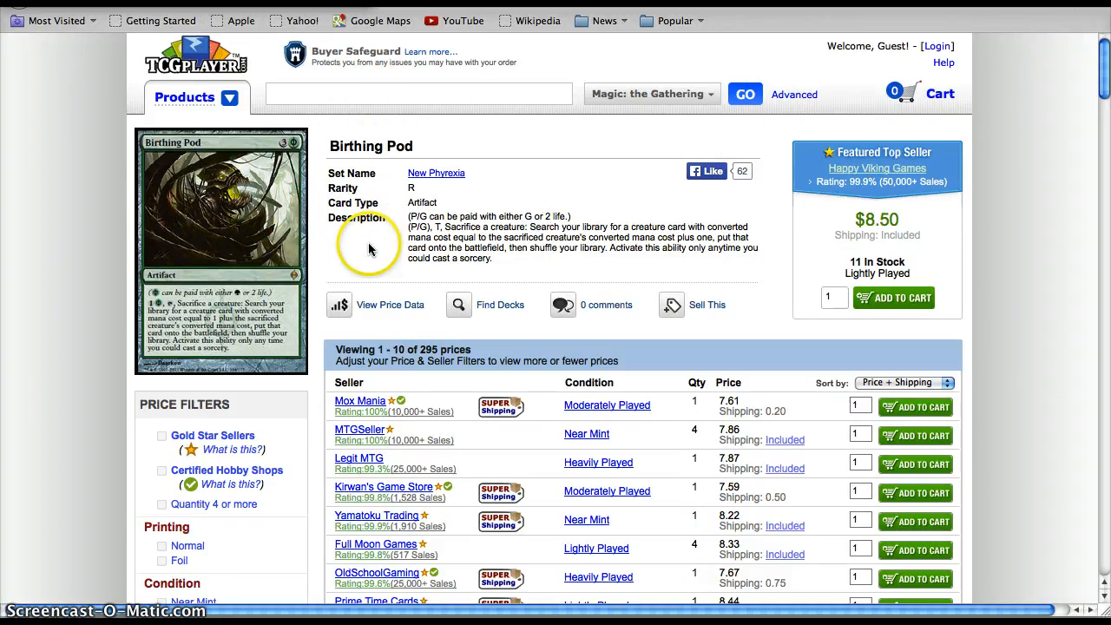
pyautogui.moveTo(371, 250)
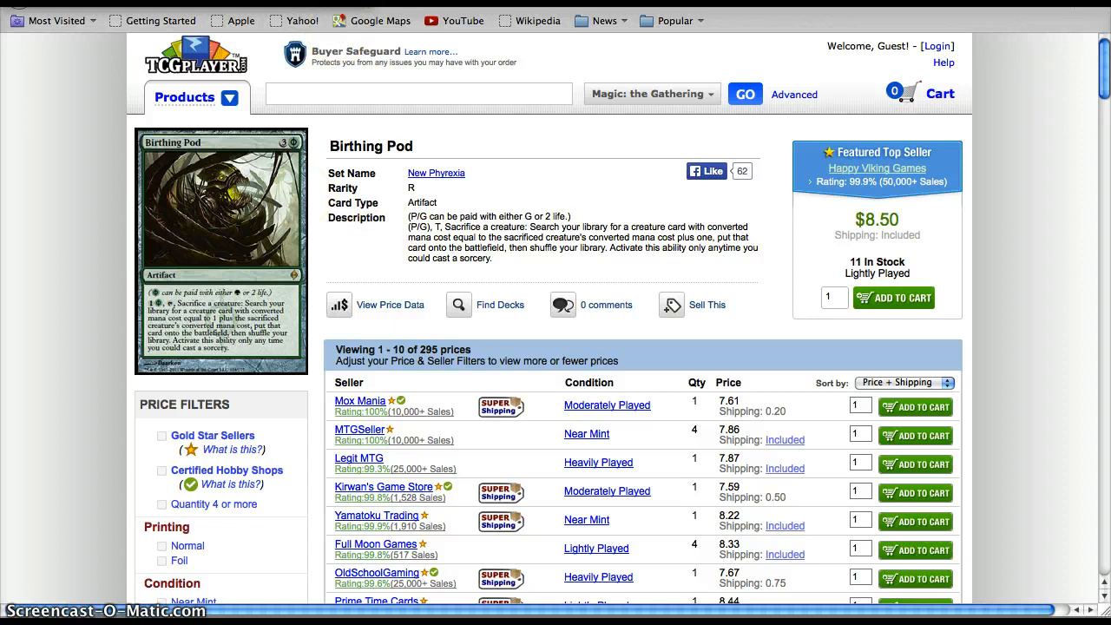
pyautogui.moveTo(292, 170)
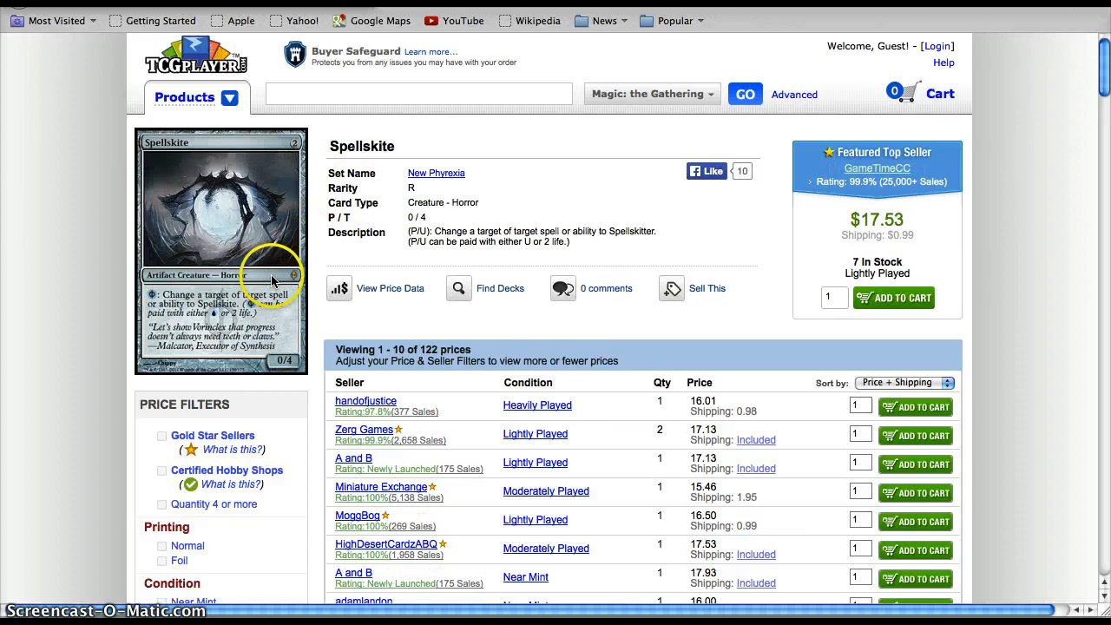
pyautogui.moveTo(247, 257)
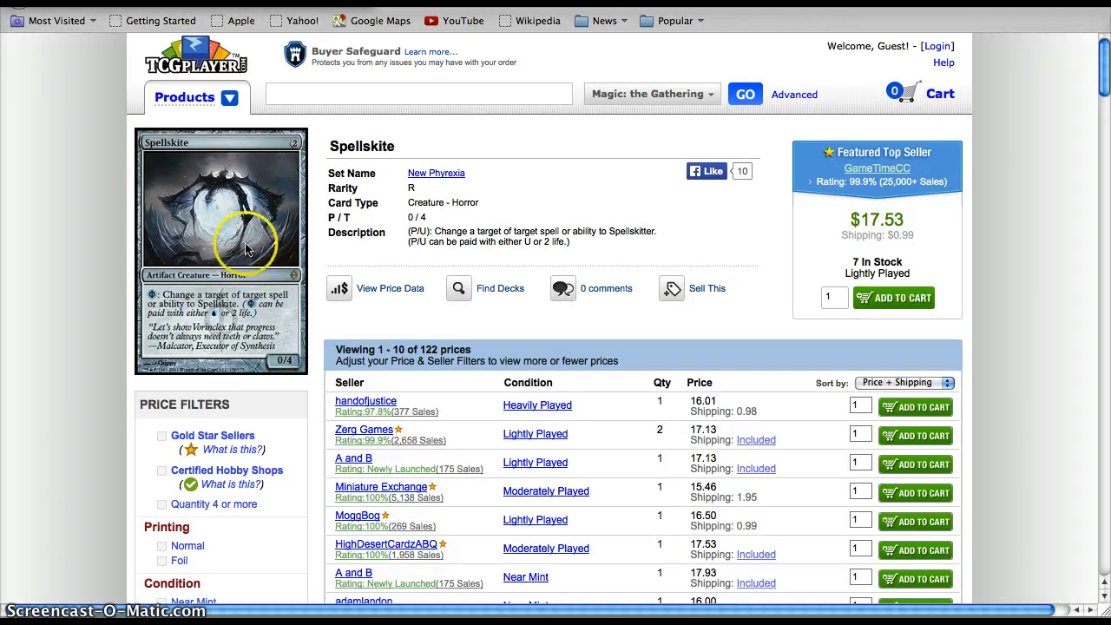
pyautogui.moveTo(247, 246)
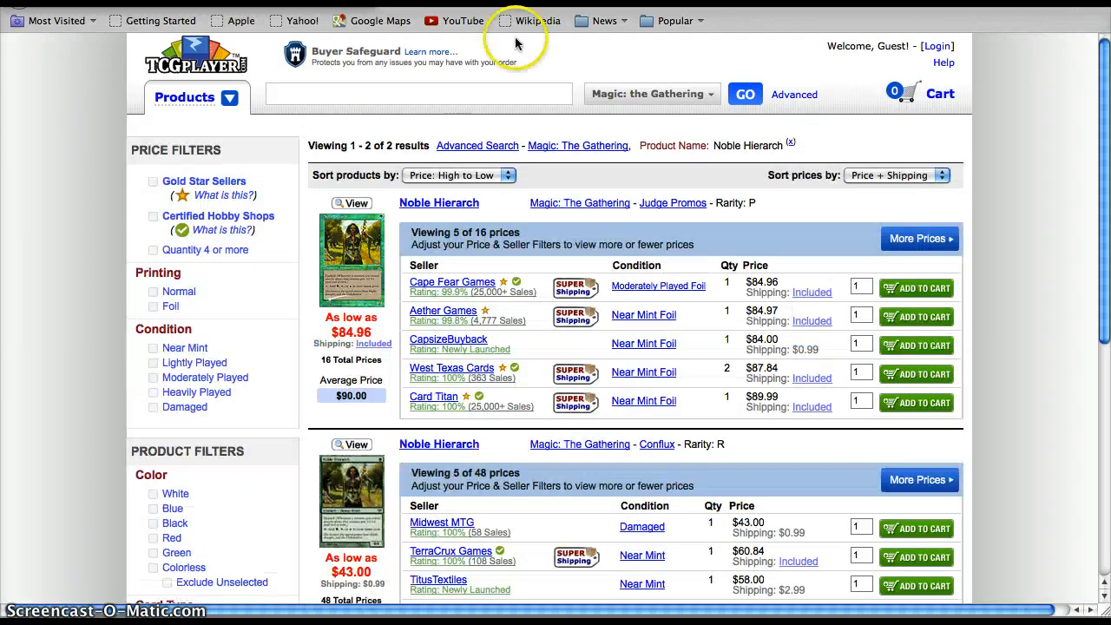
# Scroll through the Noble Hierarch results showing Judge Promos at $90.00 and Conflux at $64.99
pyautogui.scroll(-3)
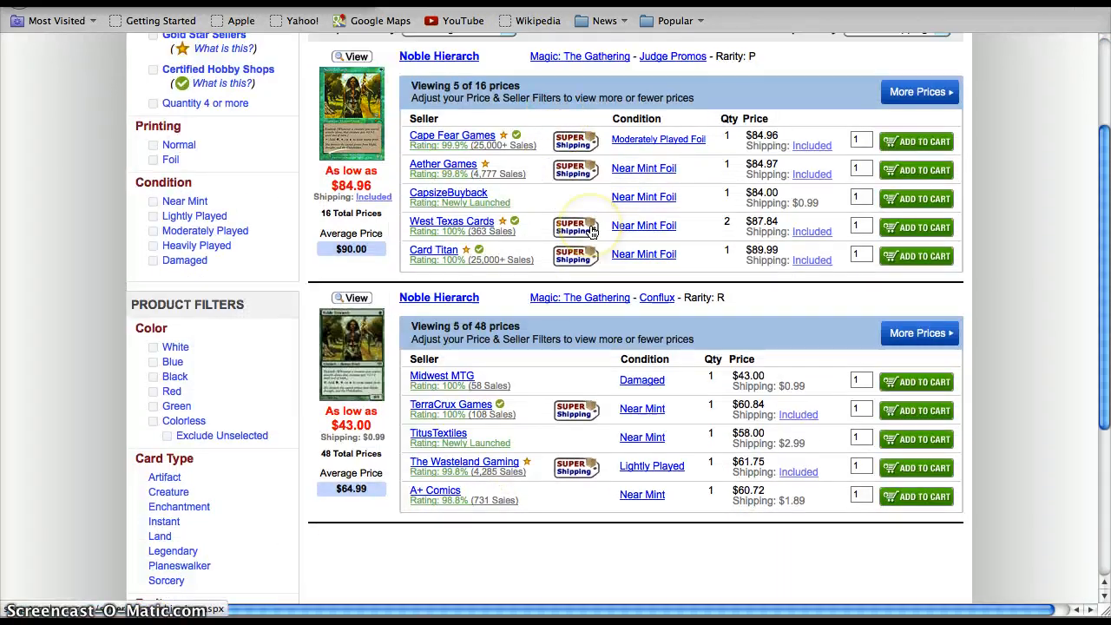
pyautogui.scroll(3)
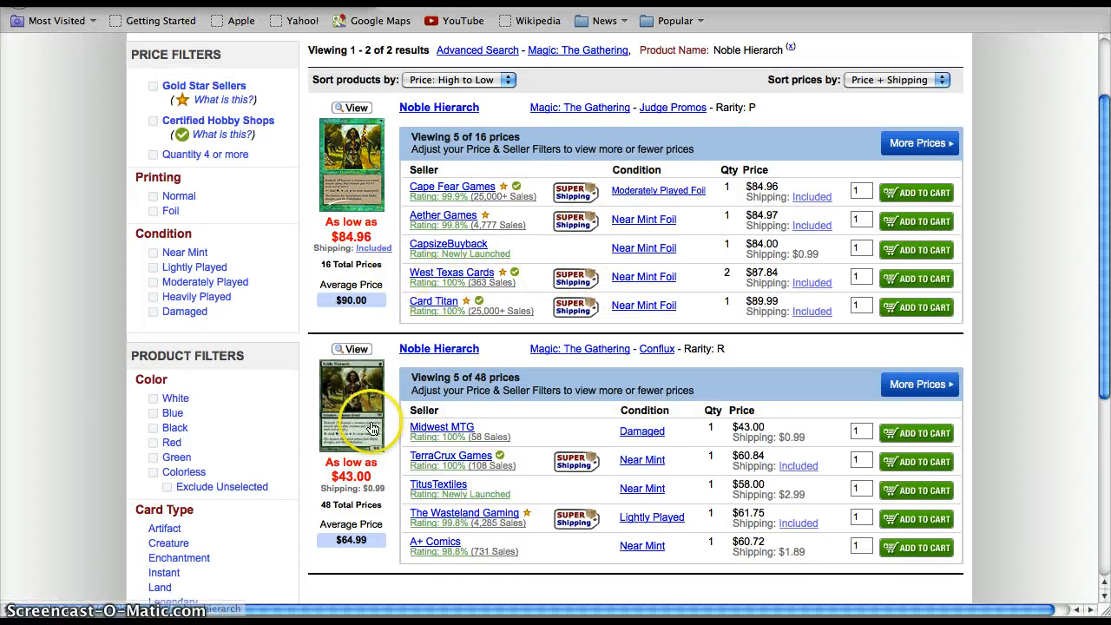
pyautogui.moveTo(668, 507)
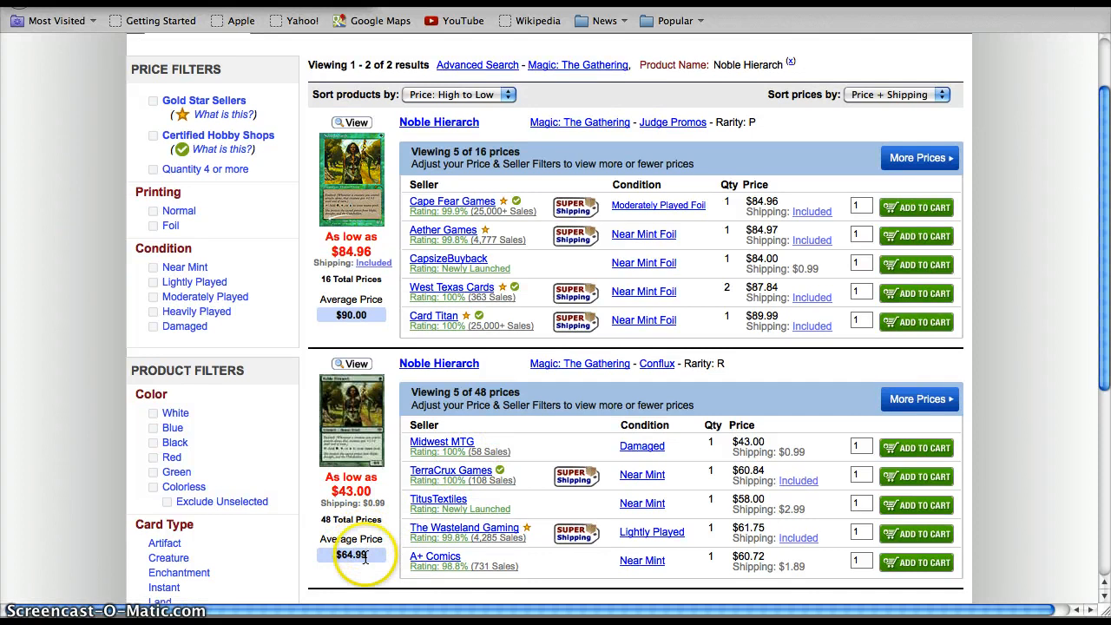
pyautogui.scroll(-3)
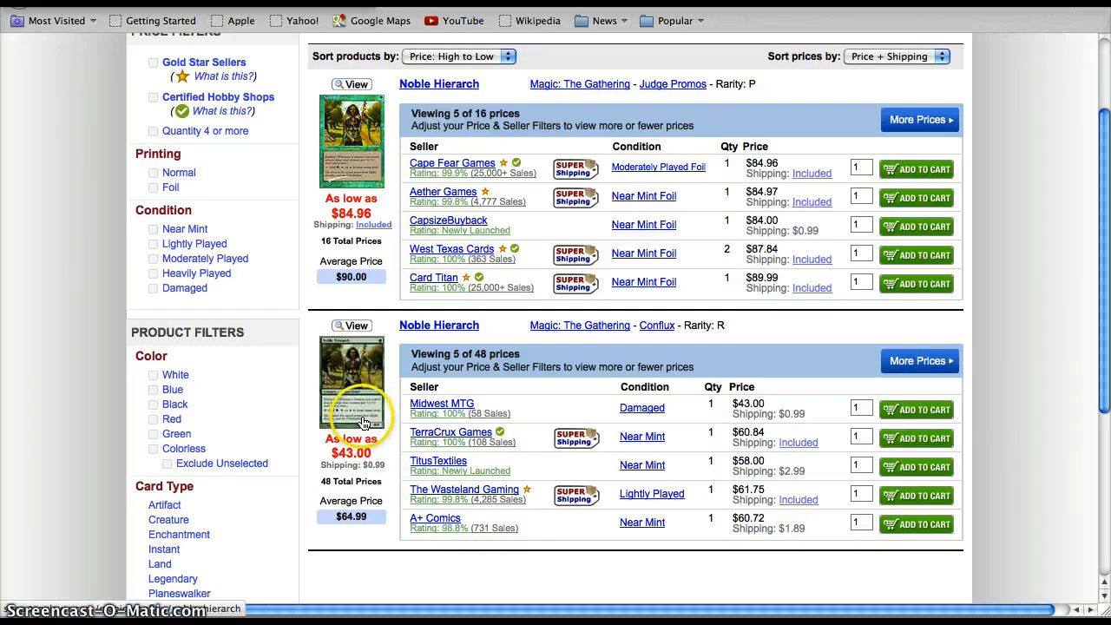
pyautogui.moveTo(363, 423)
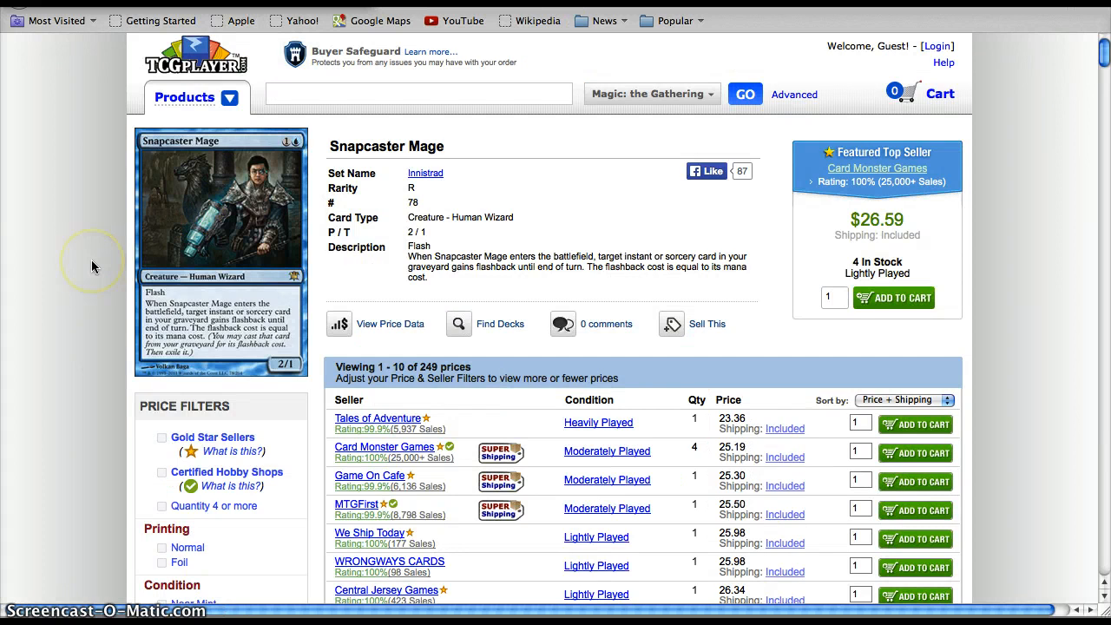
# Scroll down the Snapcaster Mage product page to its 249 seller listings and $26.59 featured offer
pyautogui.scroll(-3)
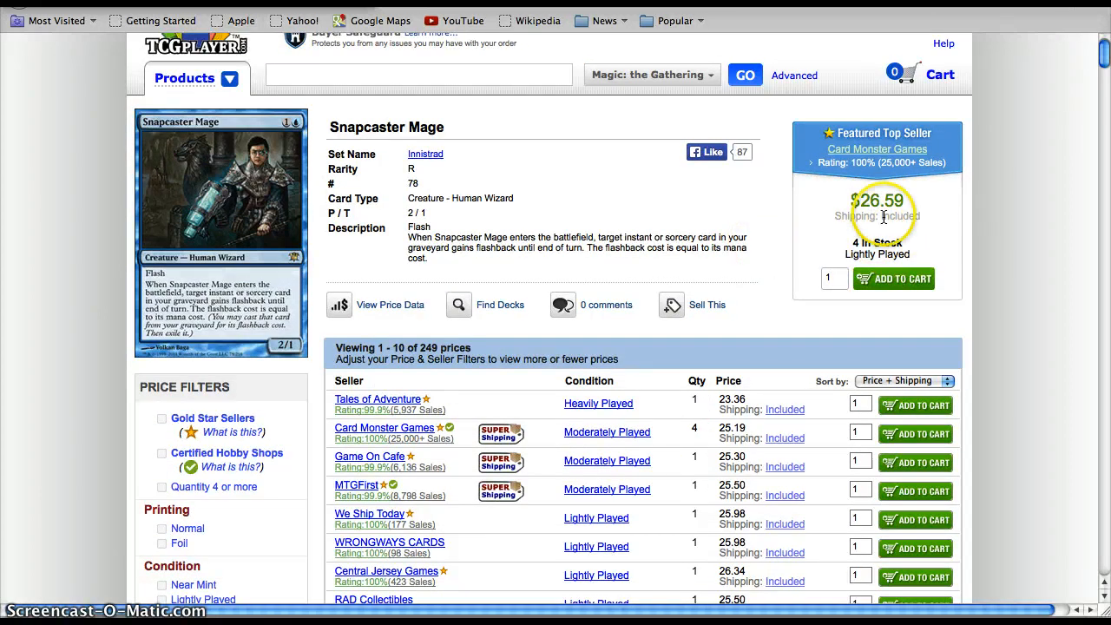
pyautogui.moveTo(494, 275)
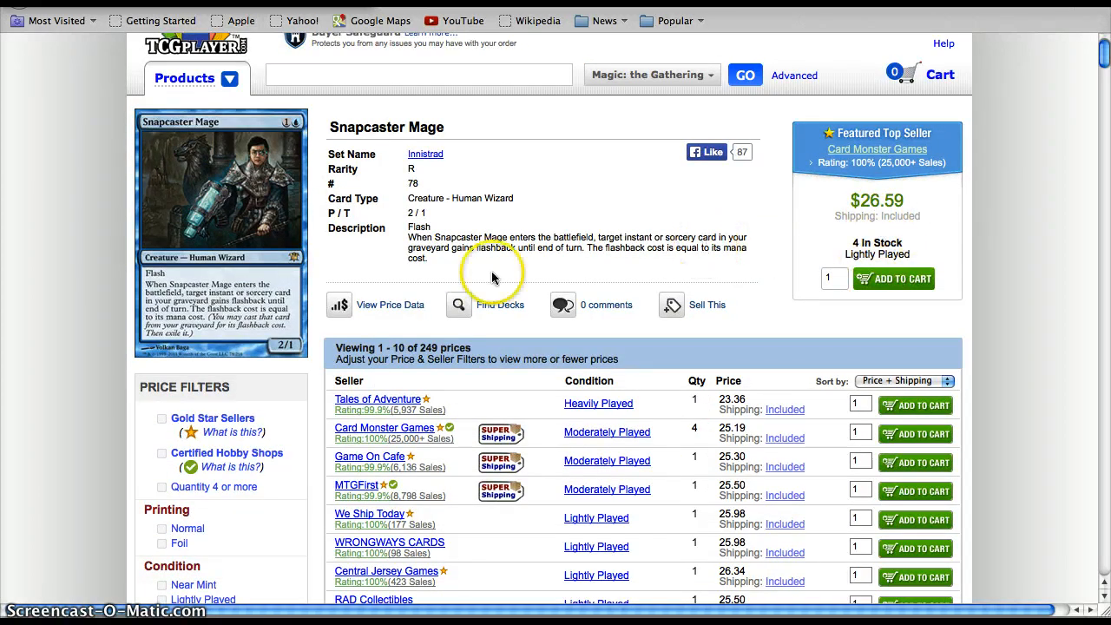
pyautogui.moveTo(190, 271)
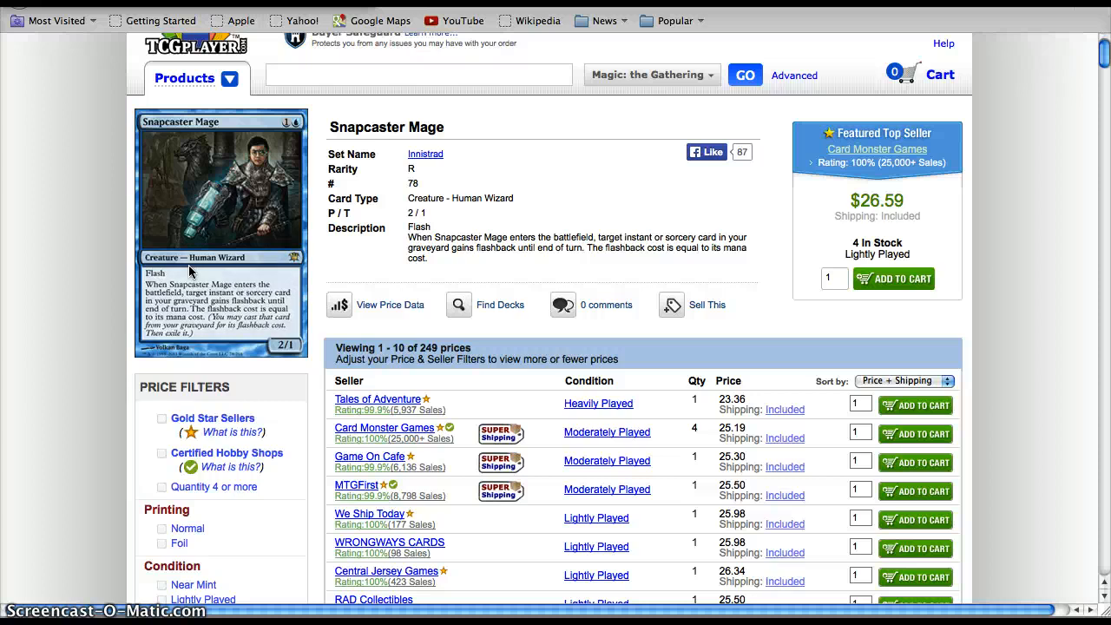
pyautogui.moveTo(588, 38)
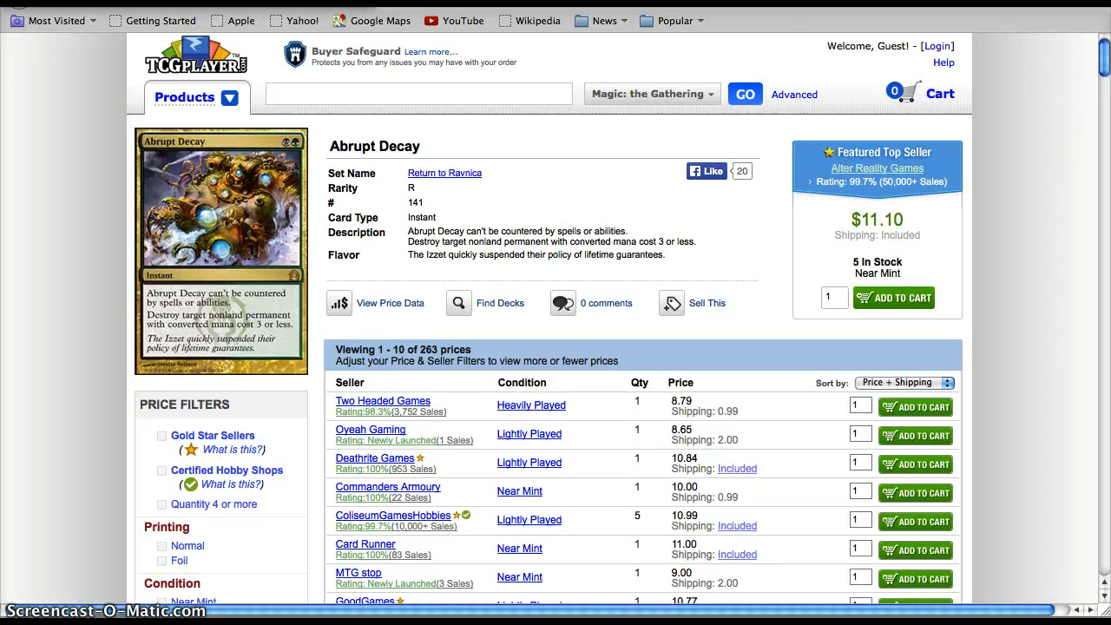
pyautogui.moveTo(886, 241)
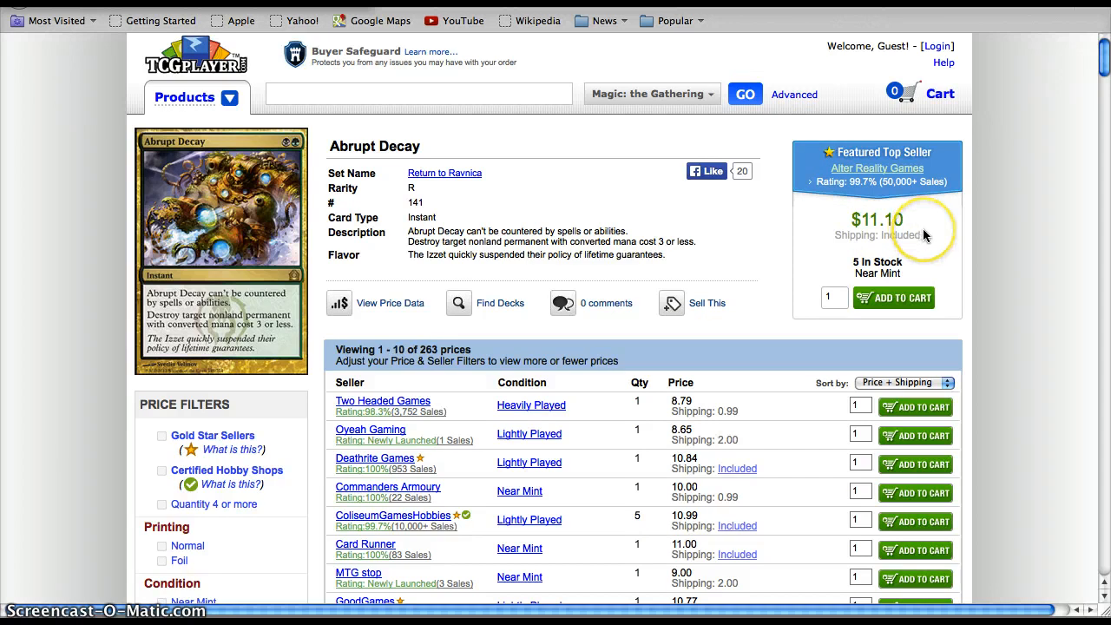
pyautogui.moveTo(389, 288)
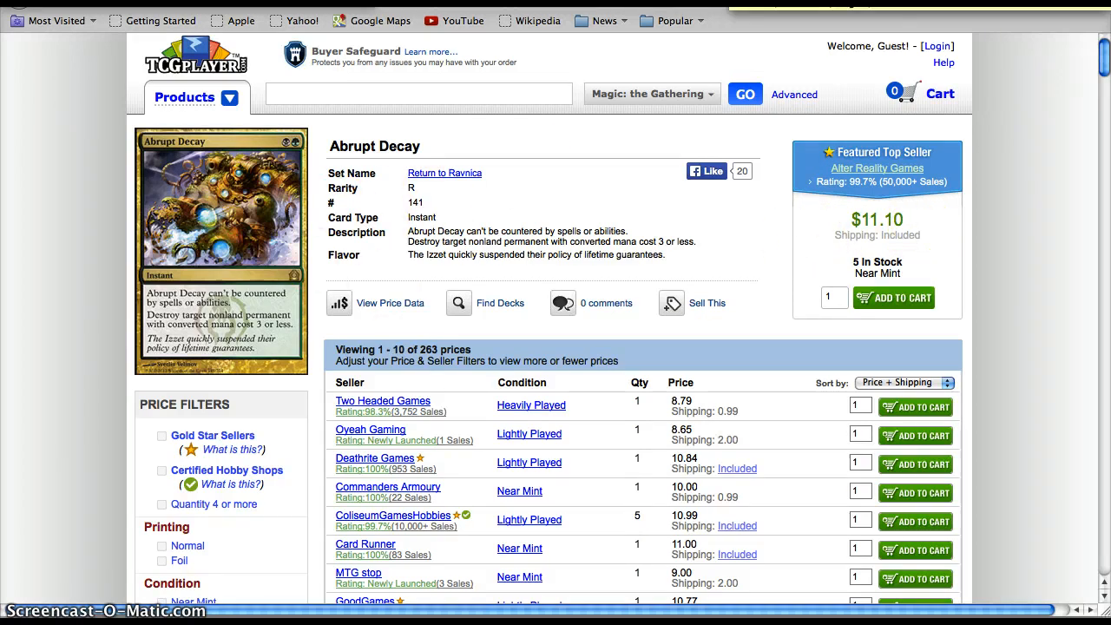
pyautogui.moveTo(246, 252)
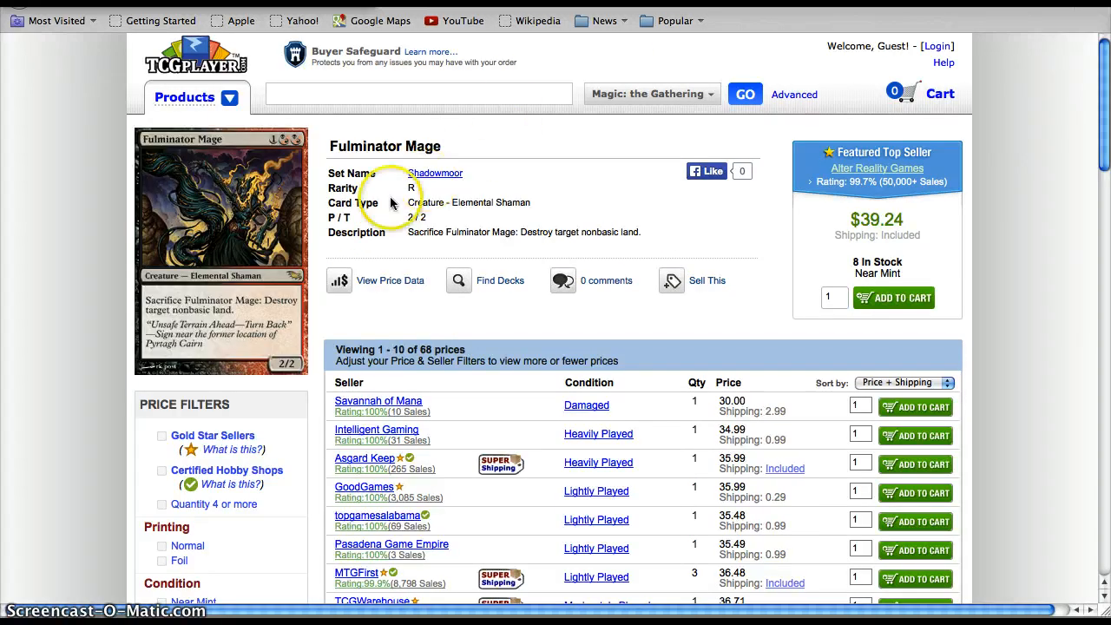
pyautogui.moveTo(104, 239)
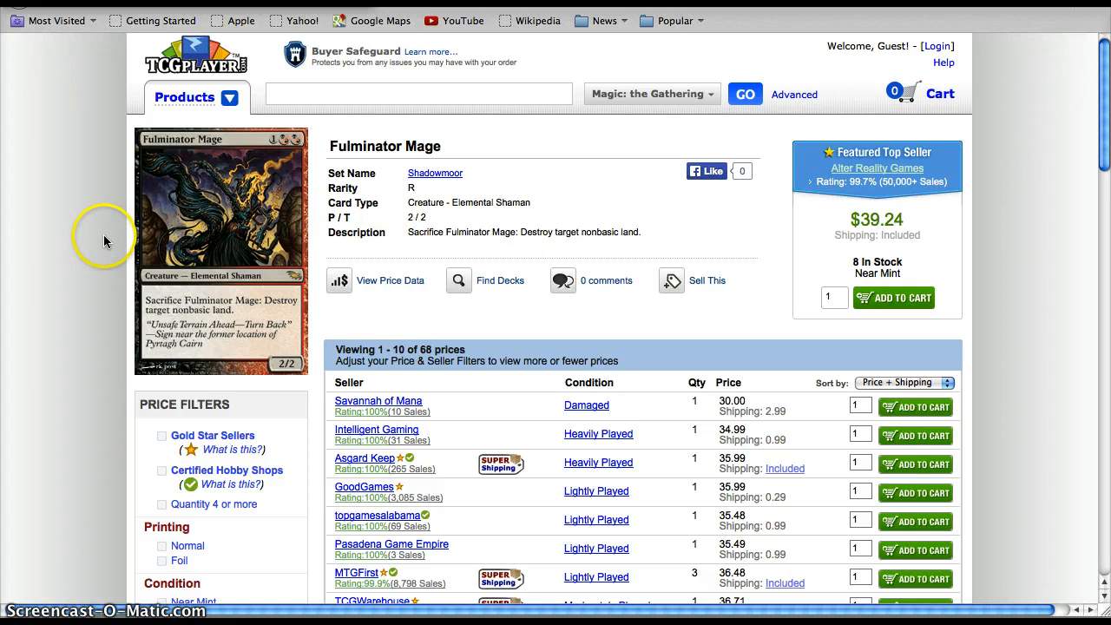
pyautogui.moveTo(104, 241)
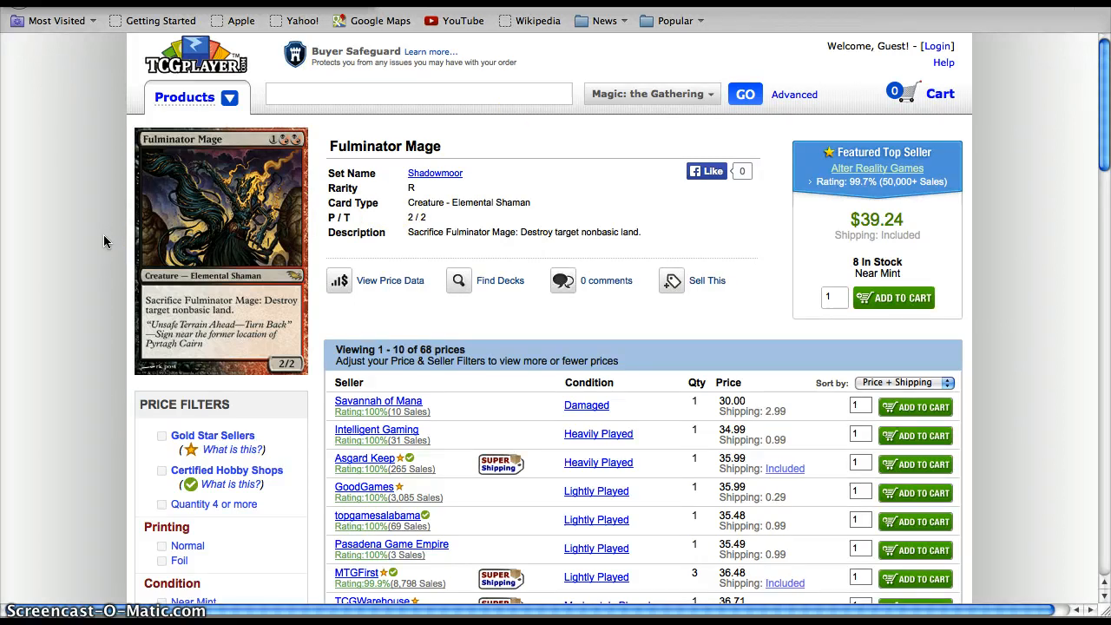
pyautogui.moveTo(830, 219)
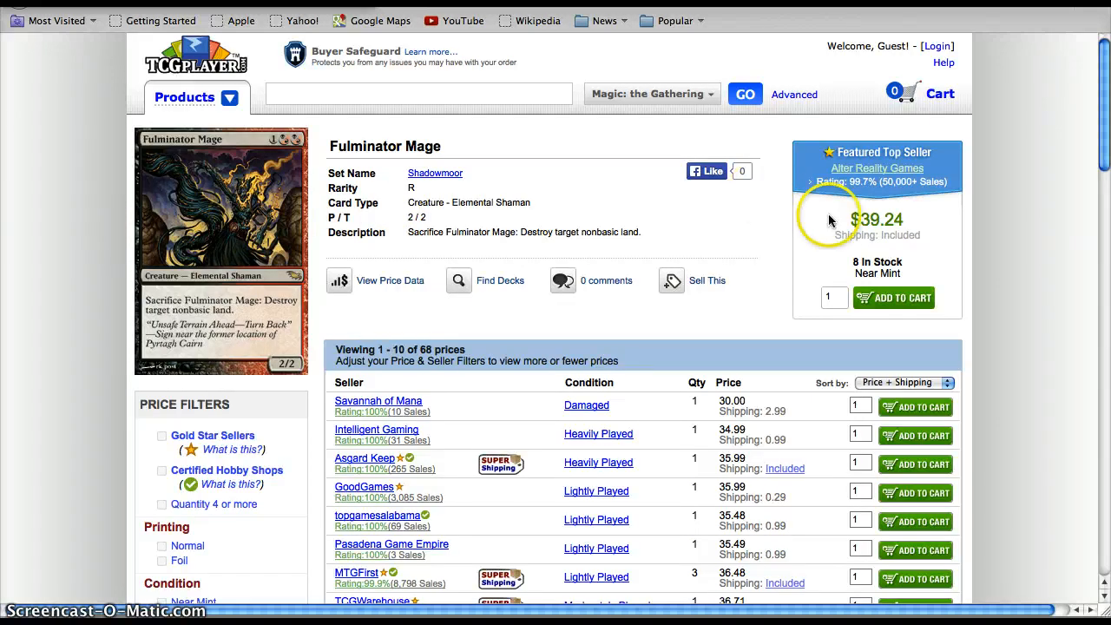
pyautogui.moveTo(298, 205)
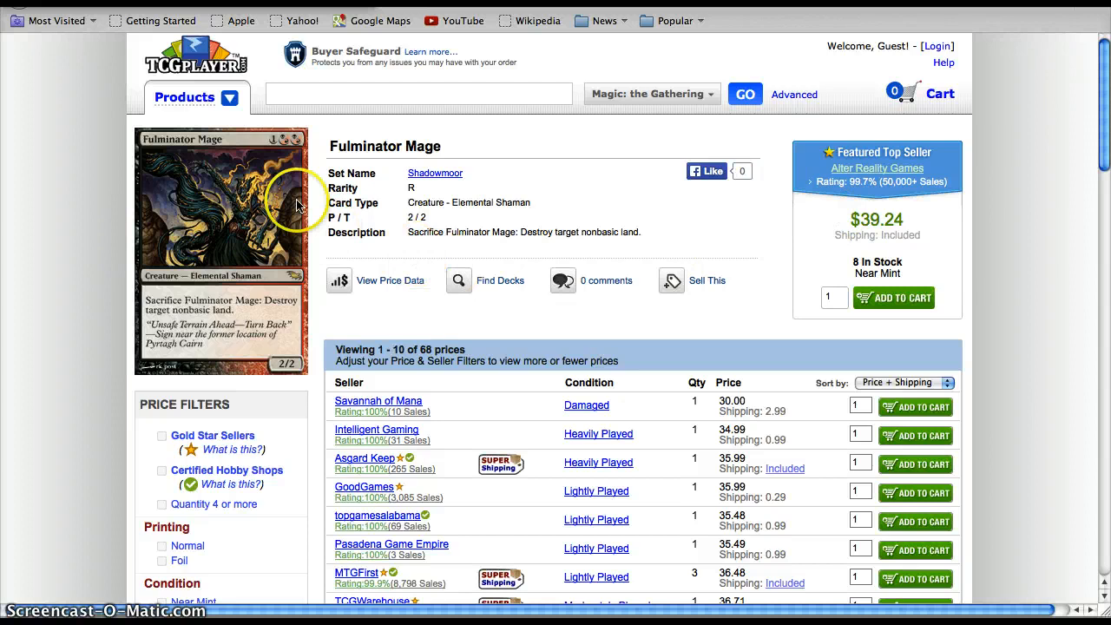
pyautogui.moveTo(292, 320)
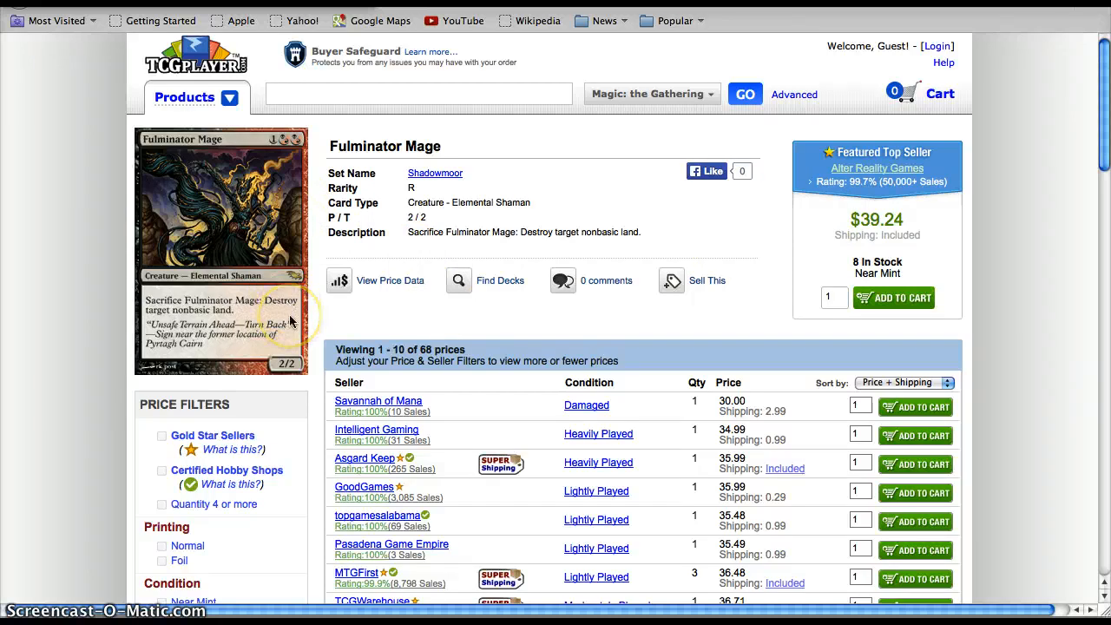
pyautogui.moveTo(254, 223)
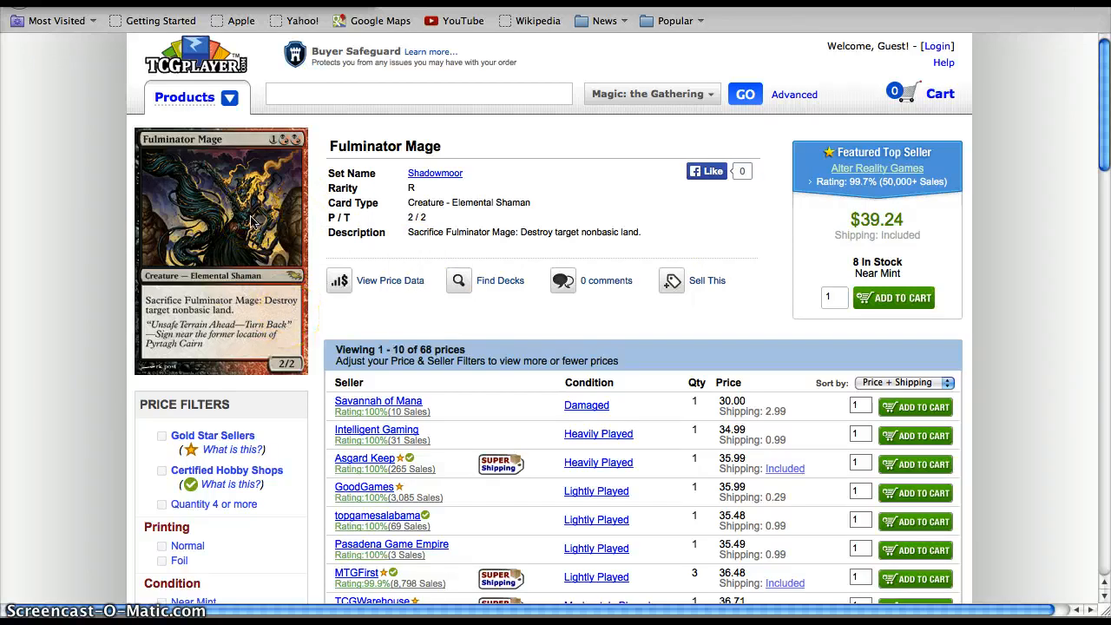
pyautogui.moveTo(796, 15)
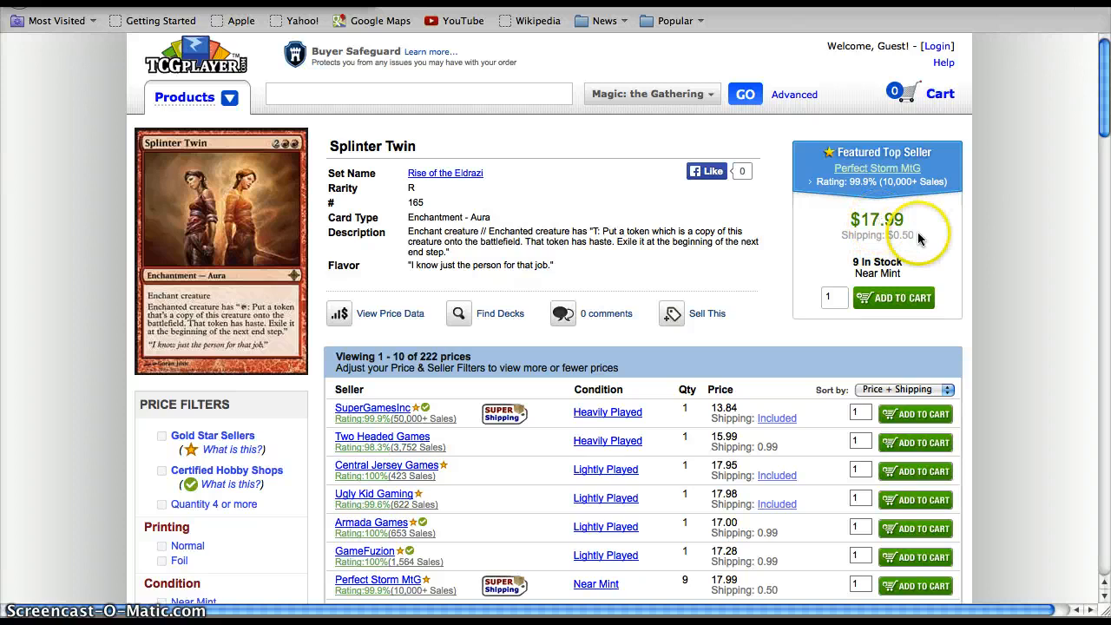
pyautogui.moveTo(939, 264)
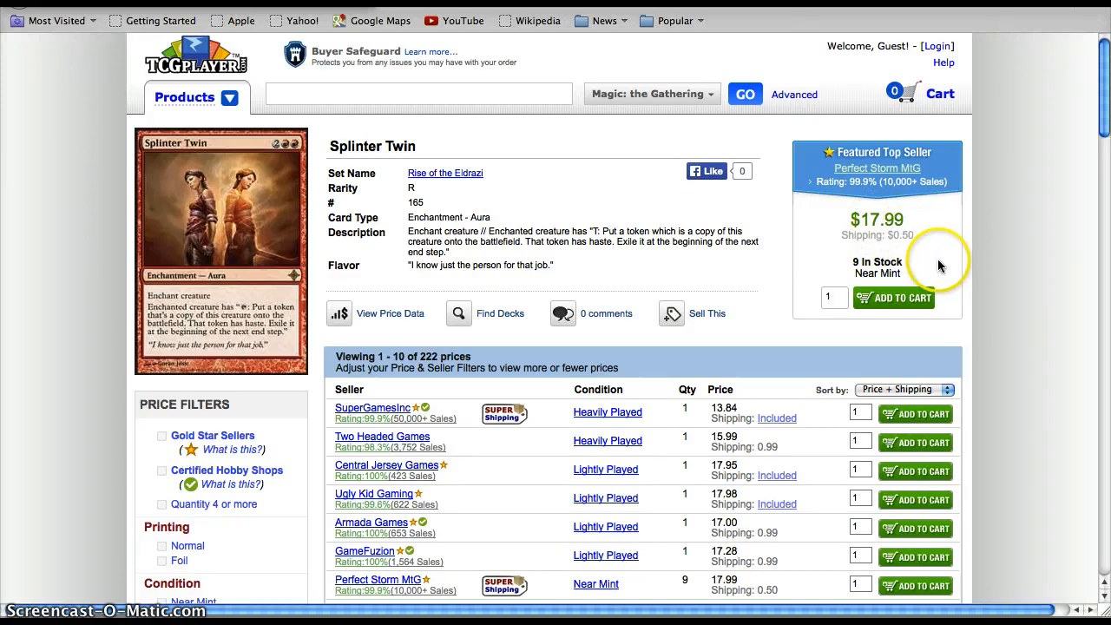
pyautogui.moveTo(929, 236)
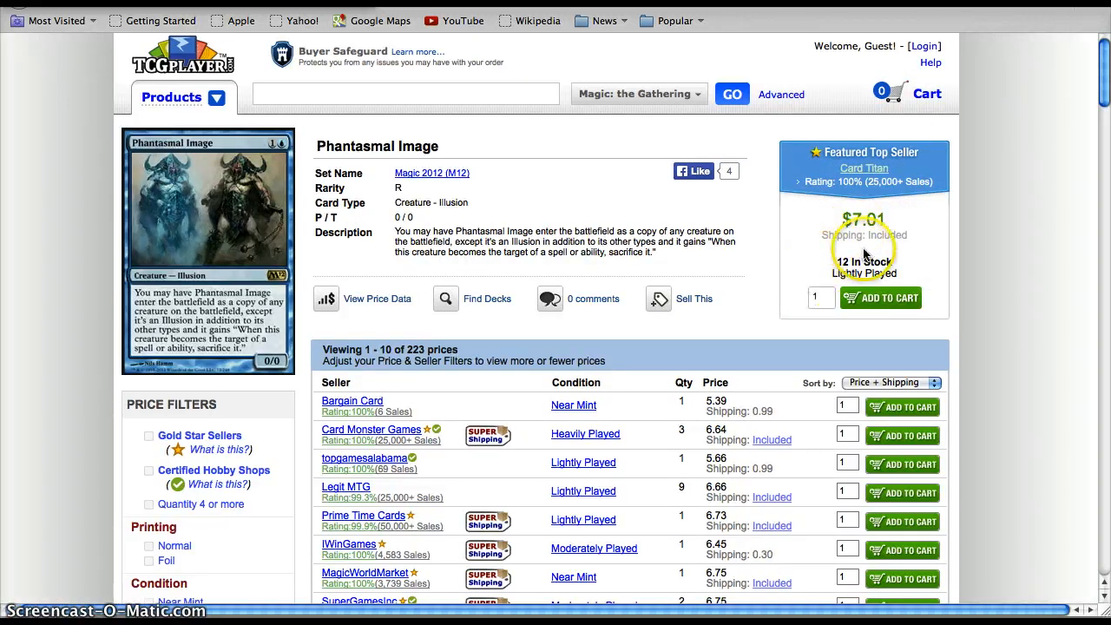
pyautogui.moveTo(861, 243)
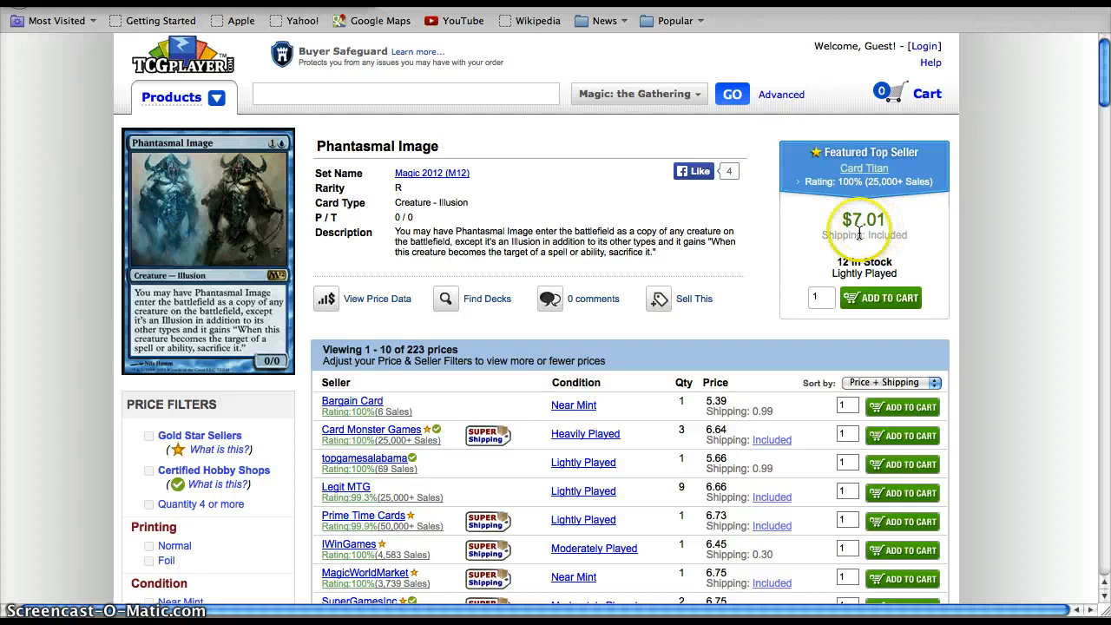
pyautogui.moveTo(256, 233)
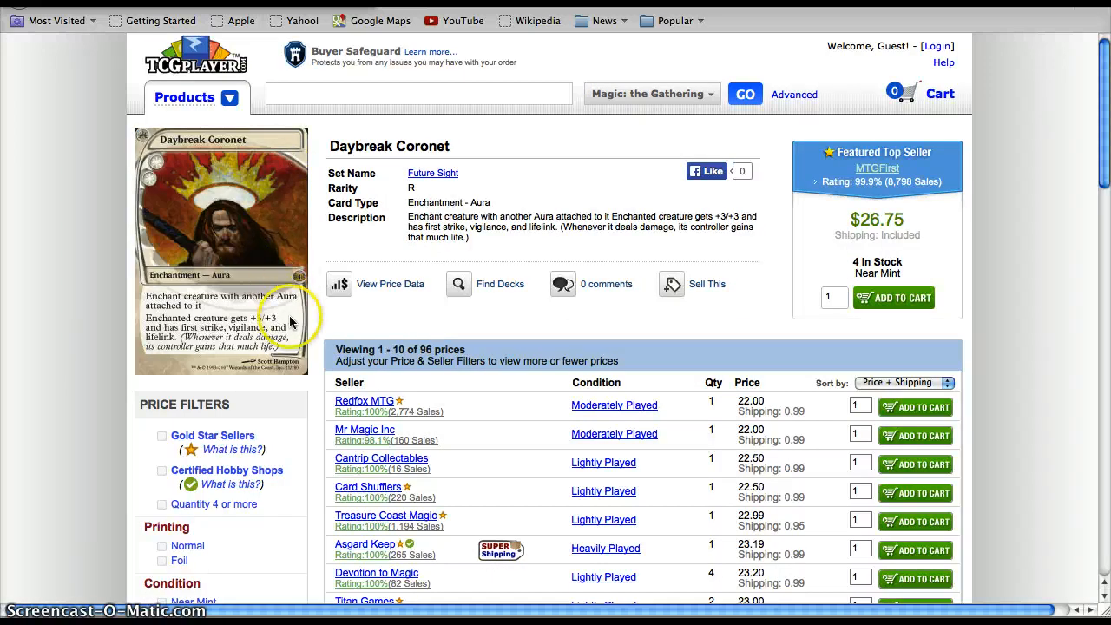
pyautogui.moveTo(261, 276)
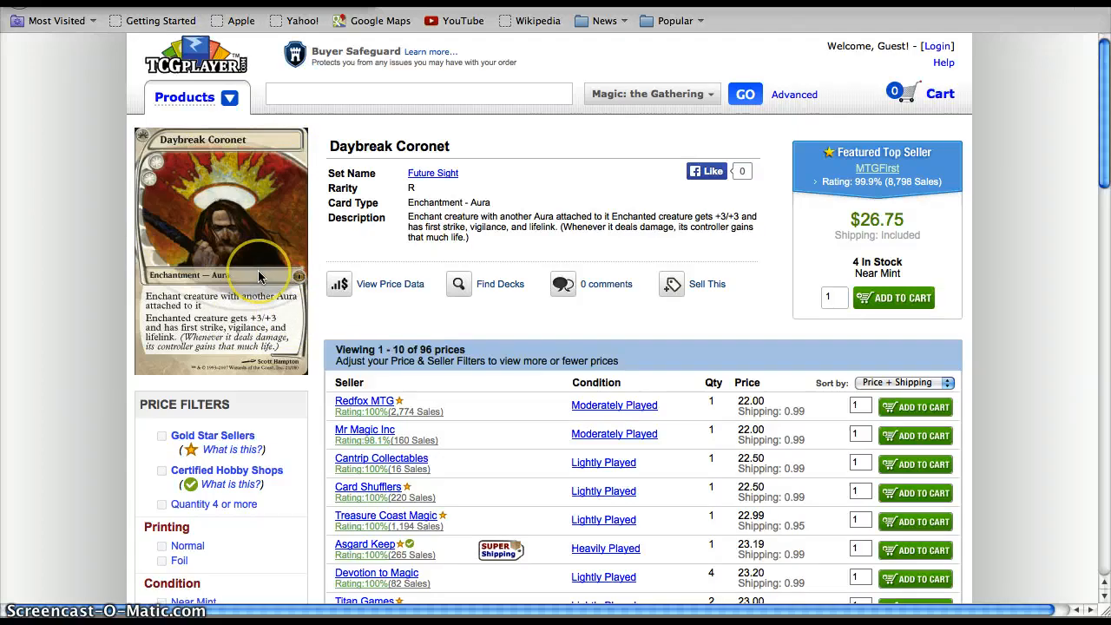
pyautogui.moveTo(259, 250)
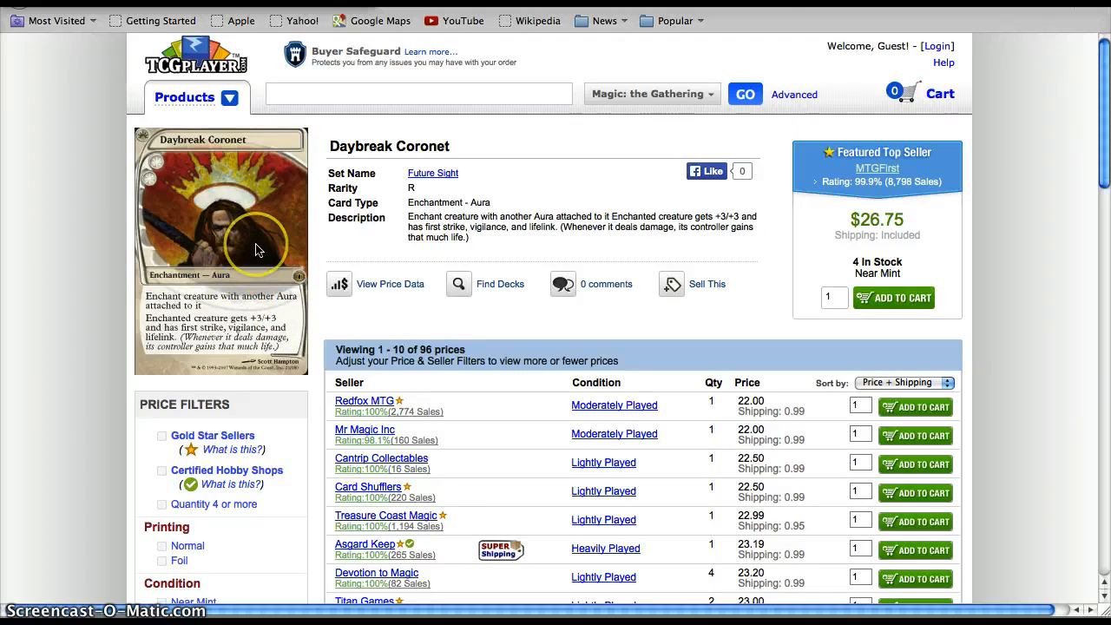
pyautogui.moveTo(257, 327)
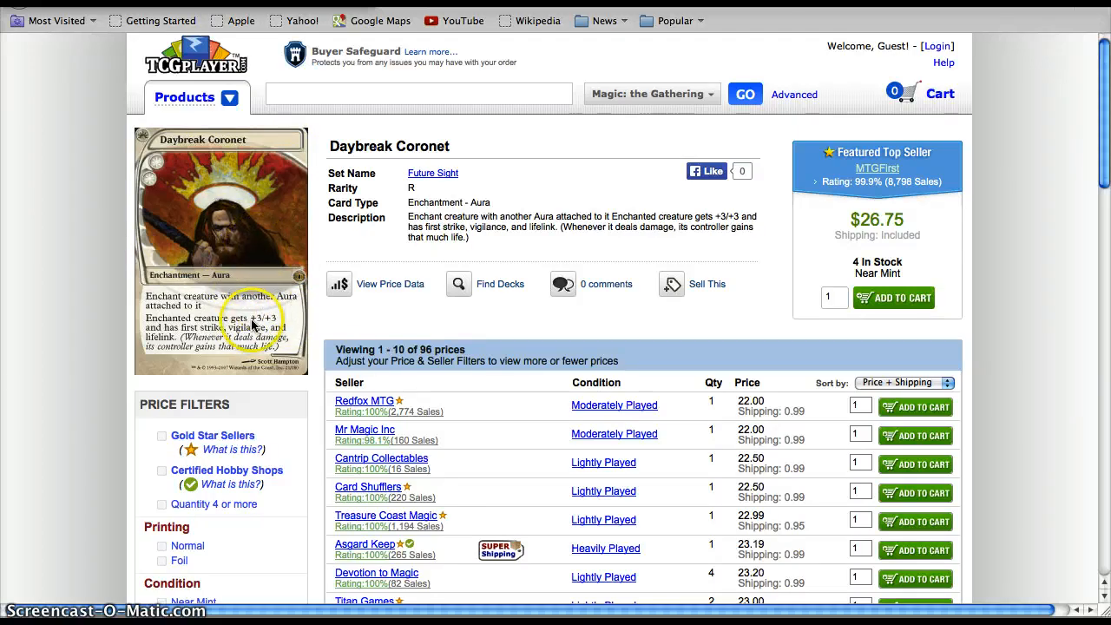
pyautogui.moveTo(206, 323)
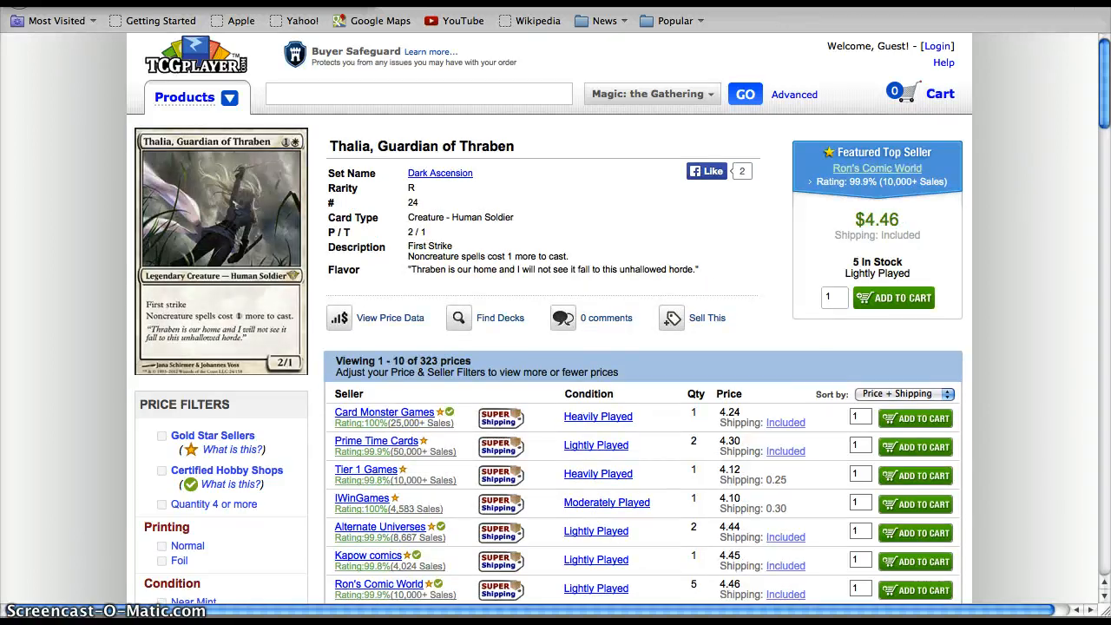
pyautogui.moveTo(219, 208)
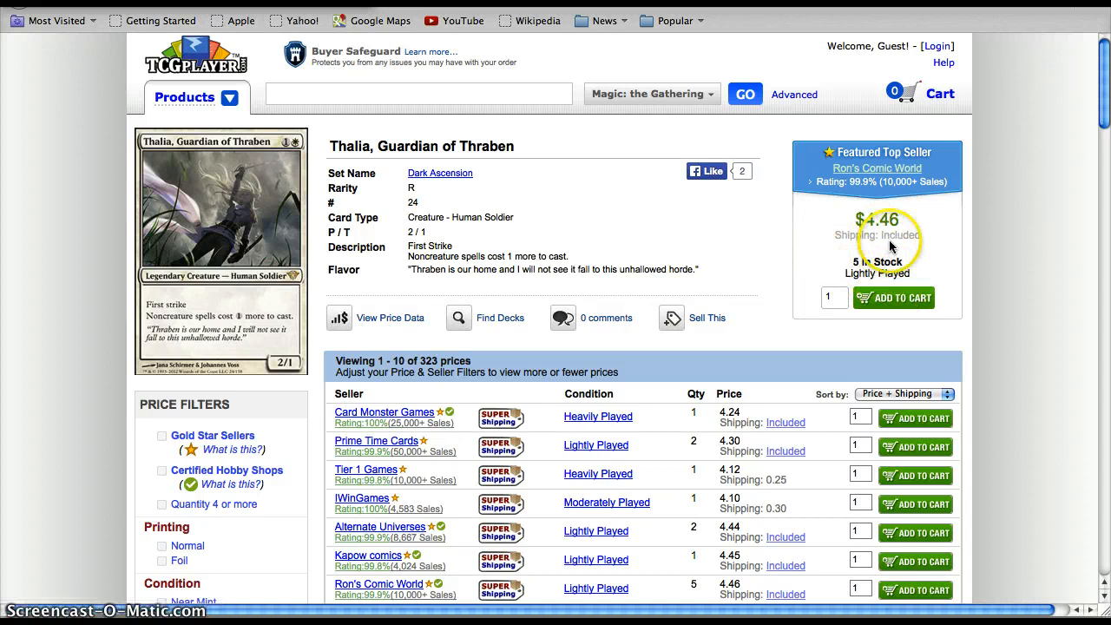
pyautogui.moveTo(756, 260)
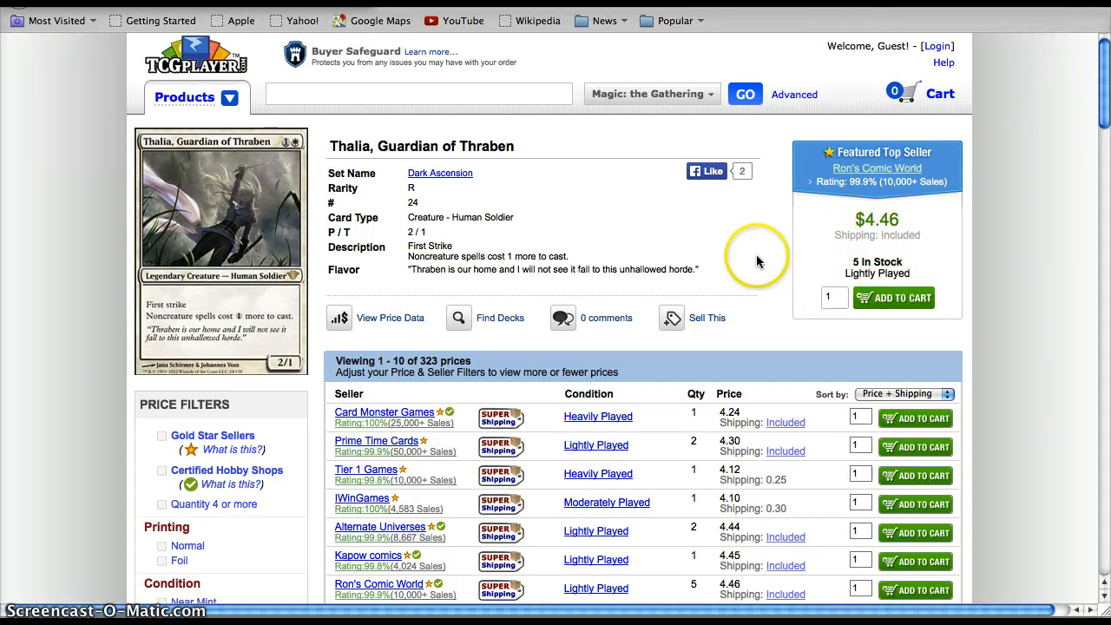
pyautogui.moveTo(871, 241)
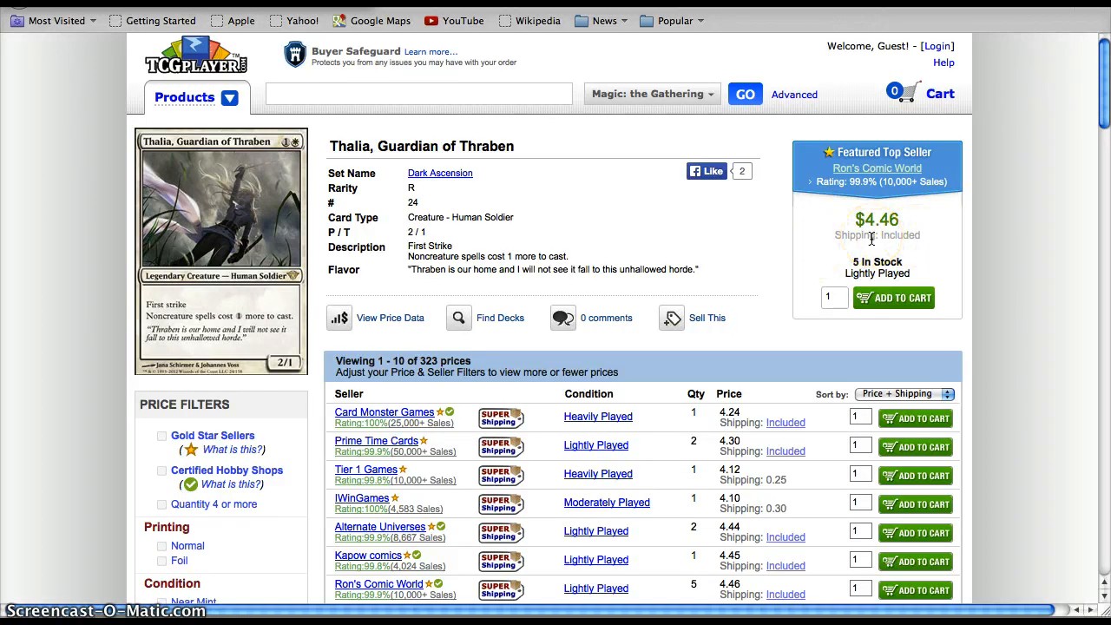
pyautogui.moveTo(645, 225)
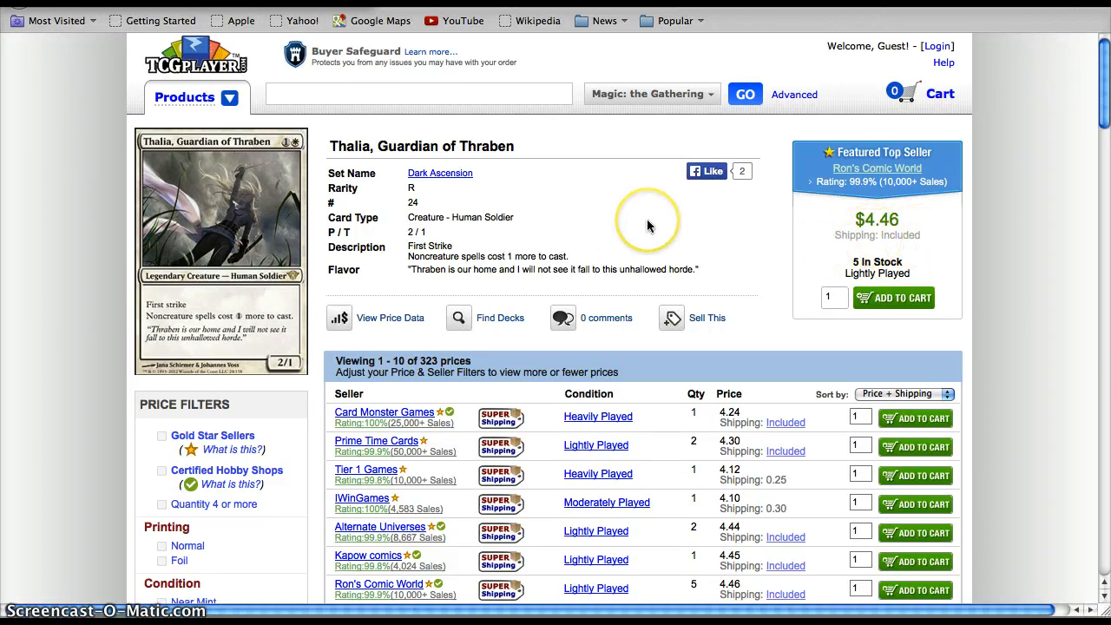
pyautogui.moveTo(649, 226)
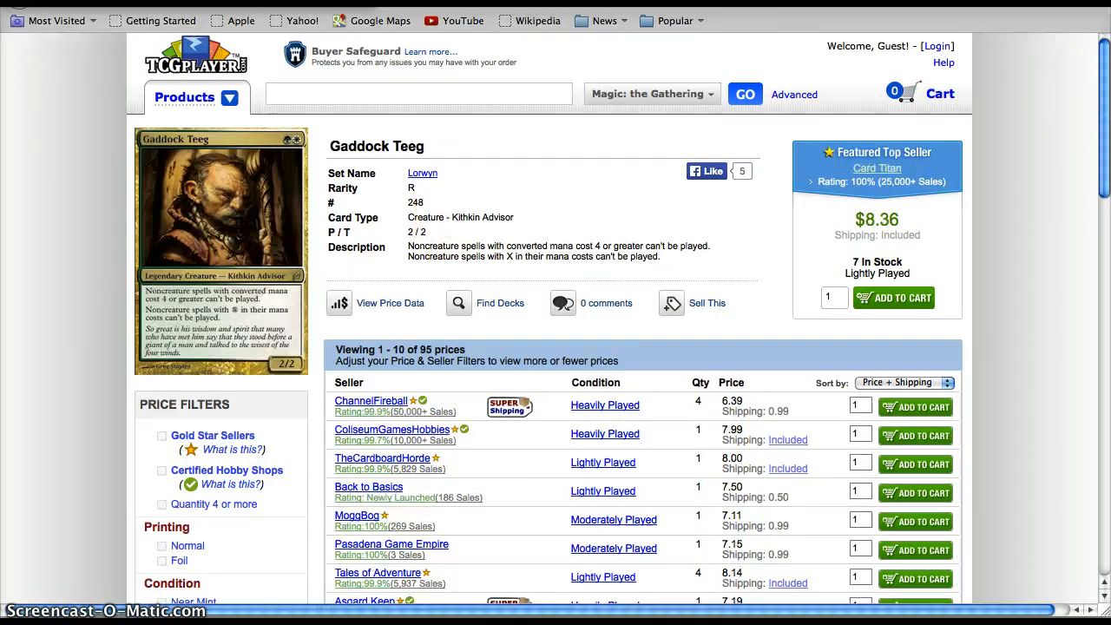
pyautogui.moveTo(641, 219)
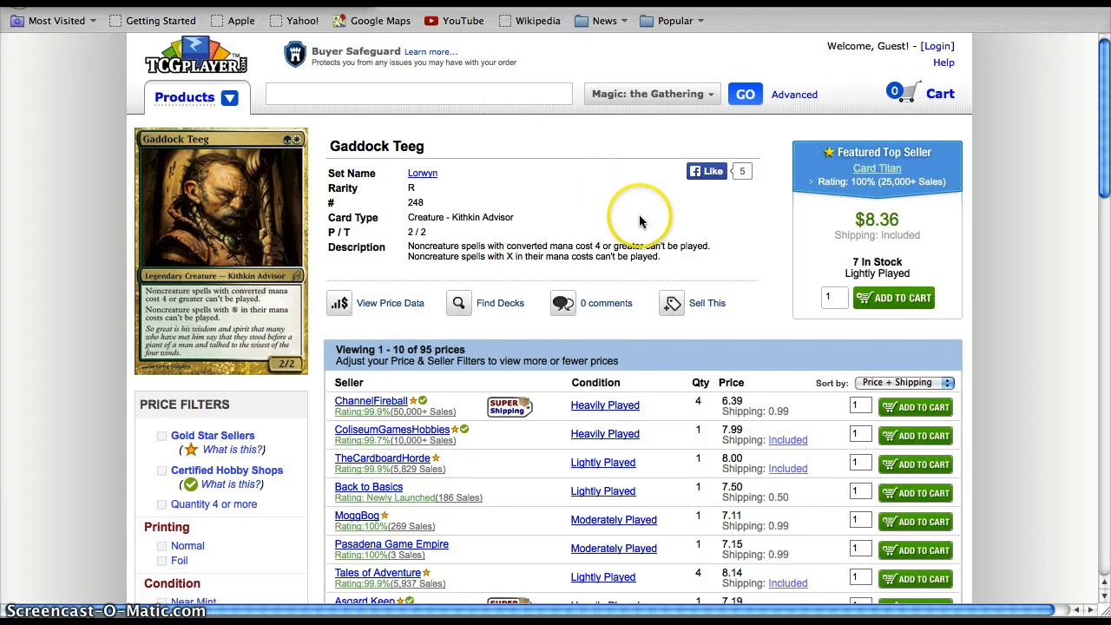
pyautogui.moveTo(899, 251)
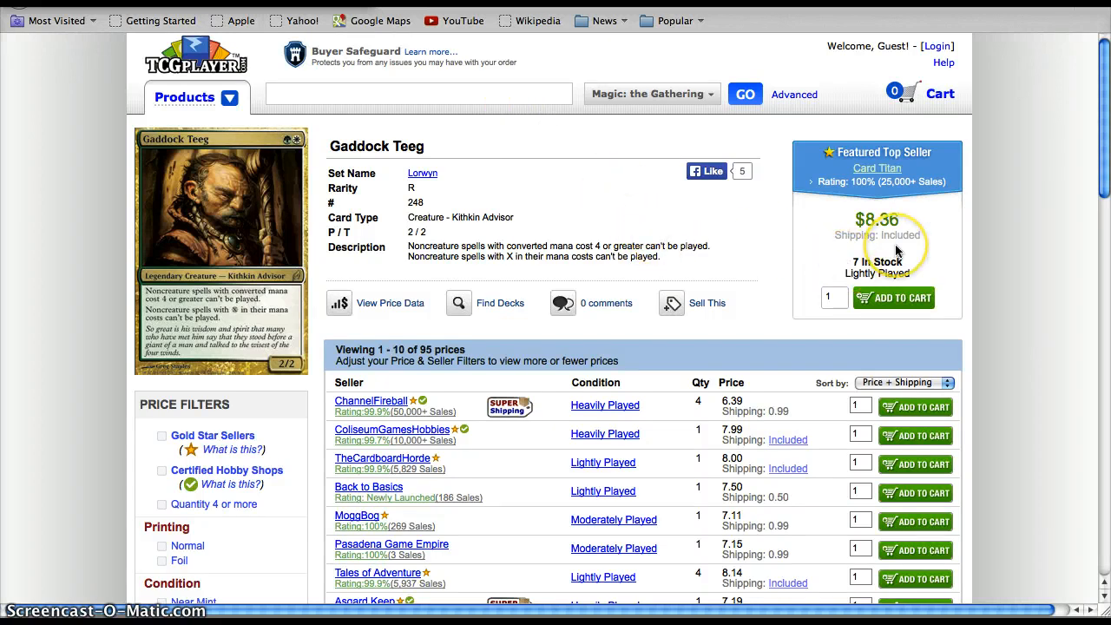
pyautogui.moveTo(512, 285)
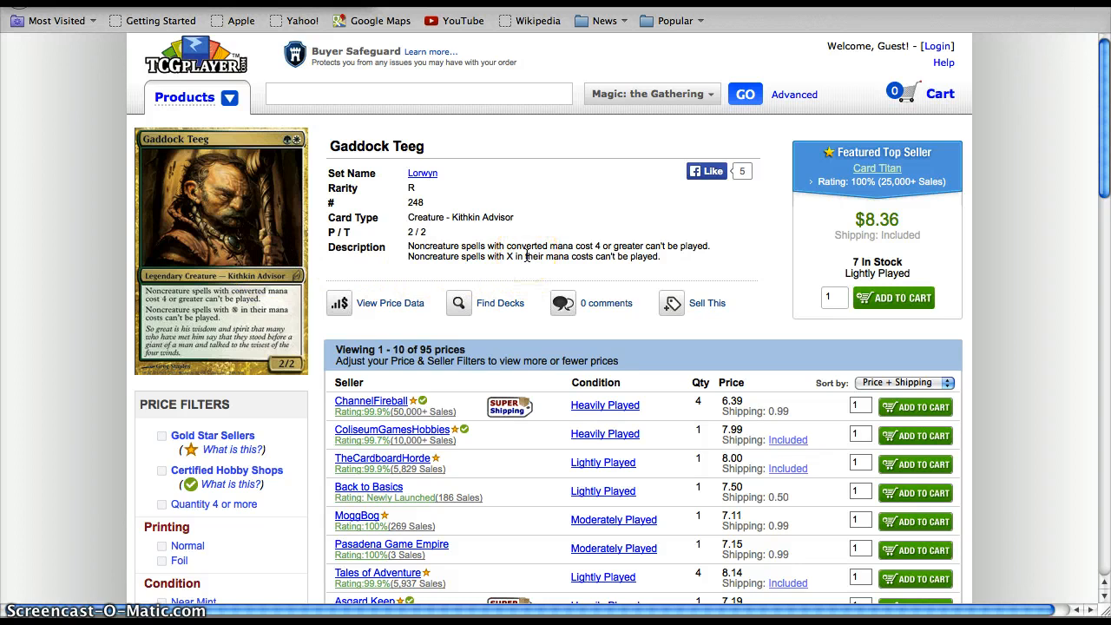
pyautogui.moveTo(475, 232)
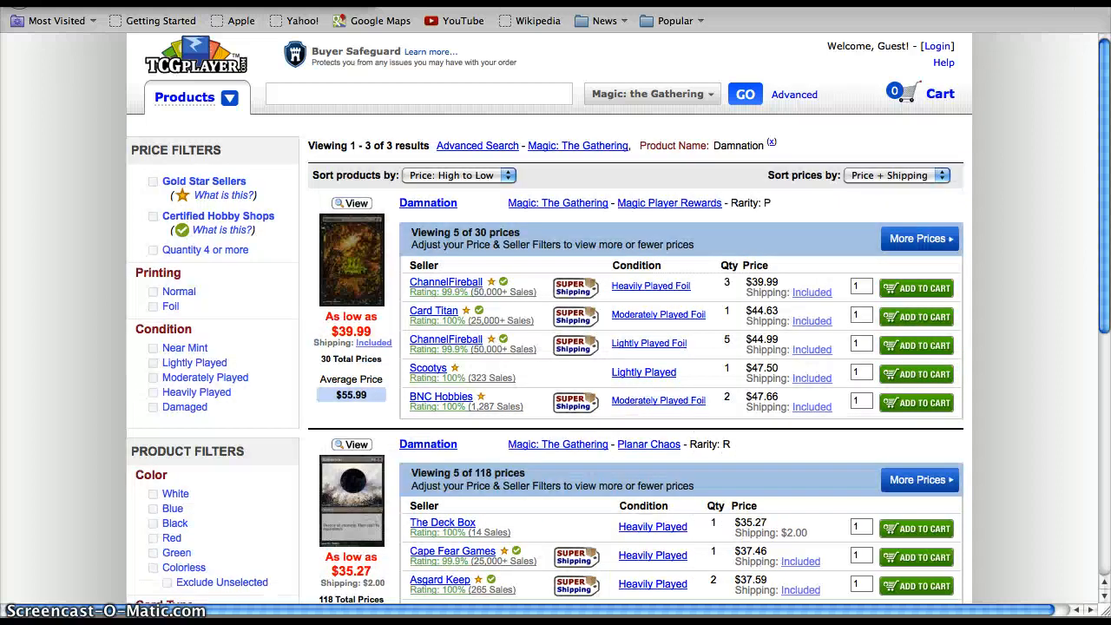
# Scroll through the Damnation results and the Crucible of Worlds listings (Judge Promos $33.02, 10th Edition $22.46)
pyautogui.scroll(-3)
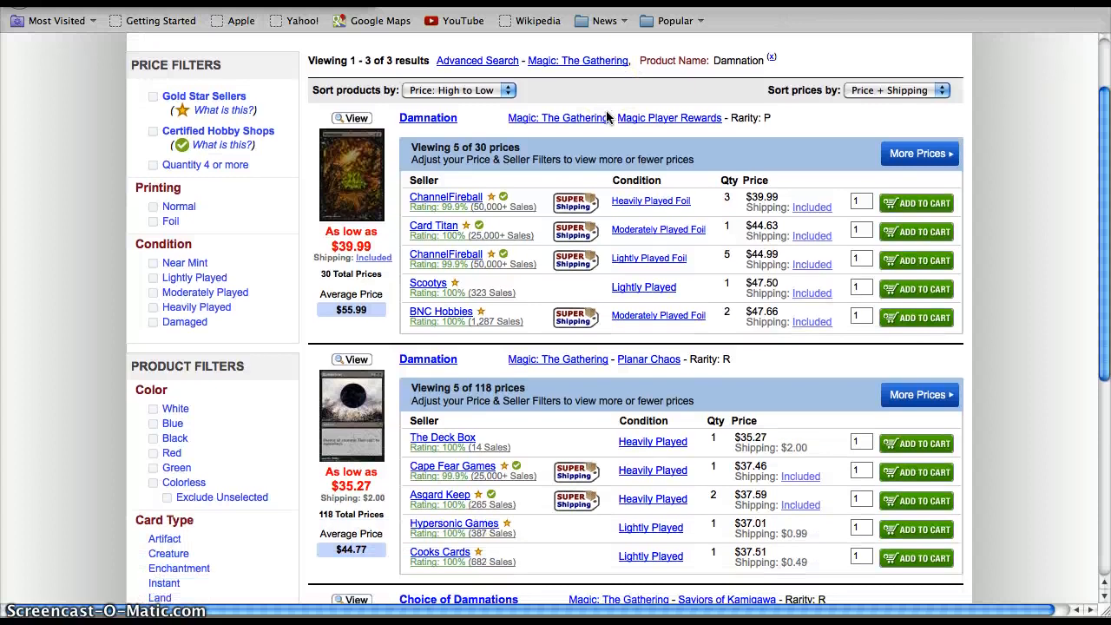
pyautogui.scroll(-3)
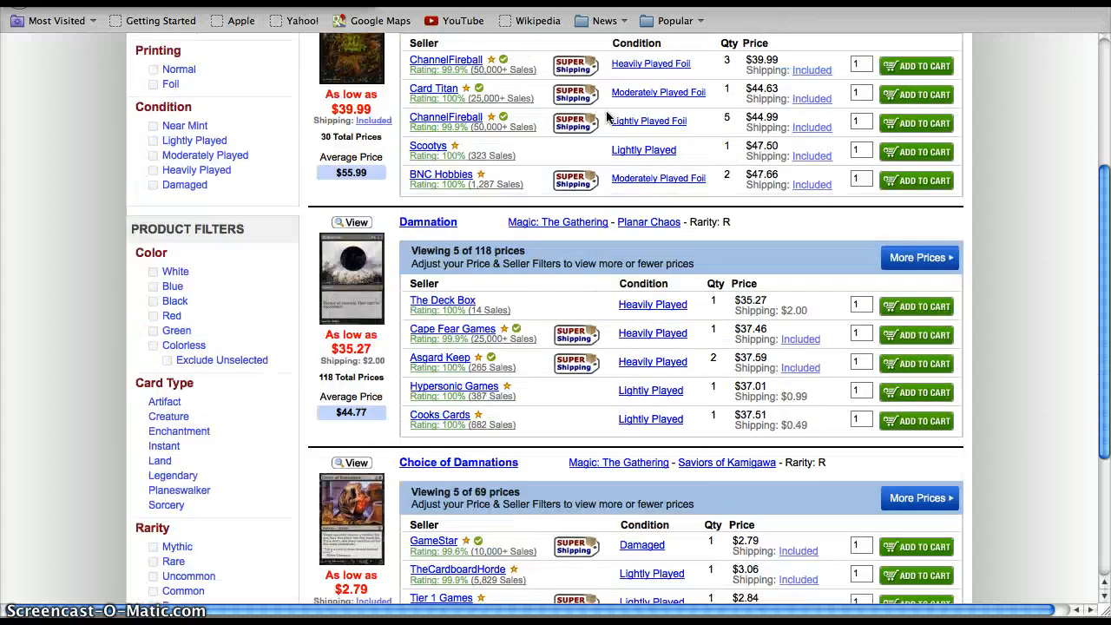
pyautogui.scroll(-3)
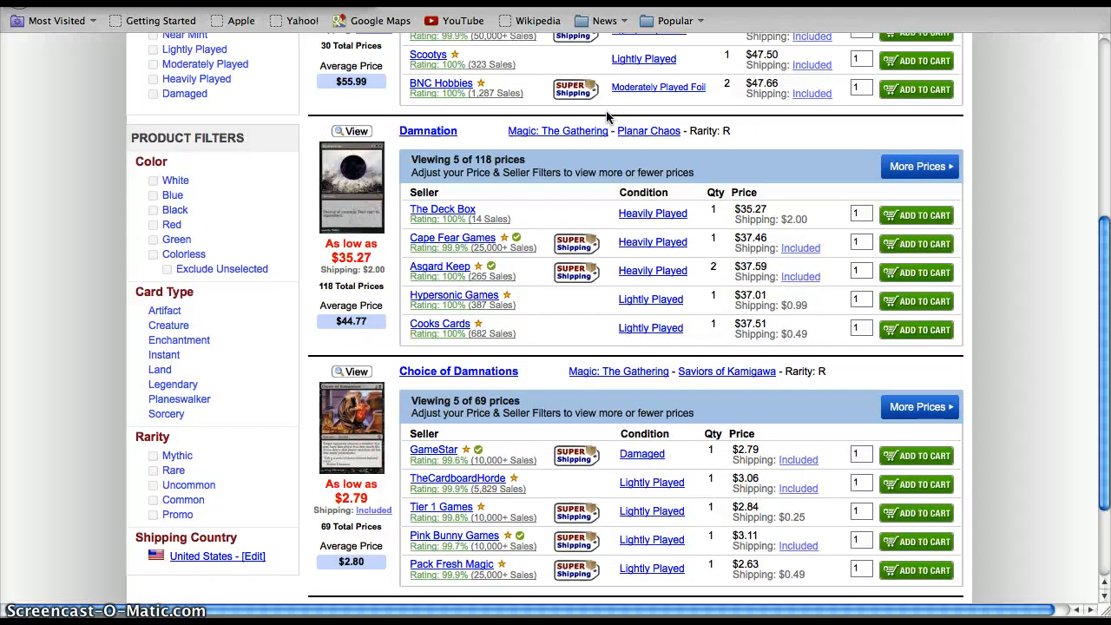
pyautogui.scroll(3)
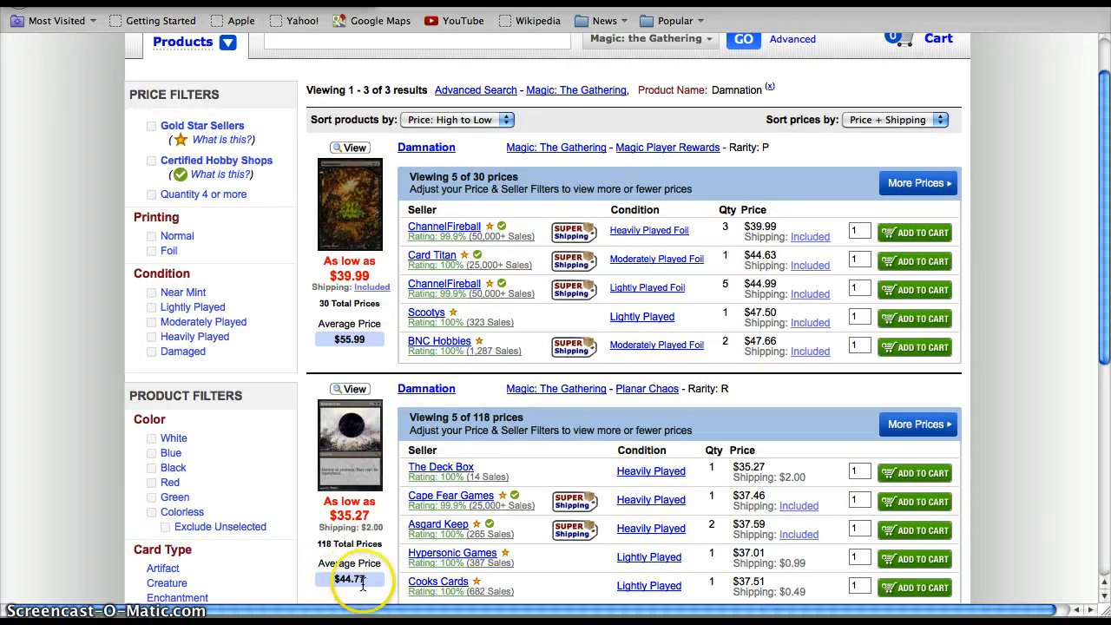
pyautogui.scroll(-3)
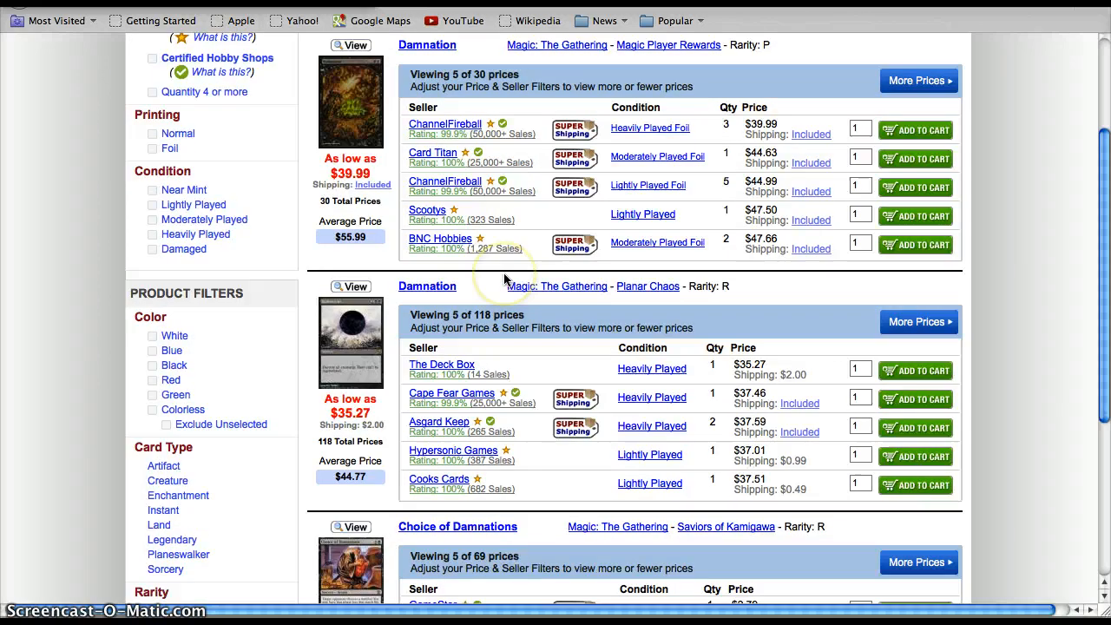
pyautogui.scroll(3)
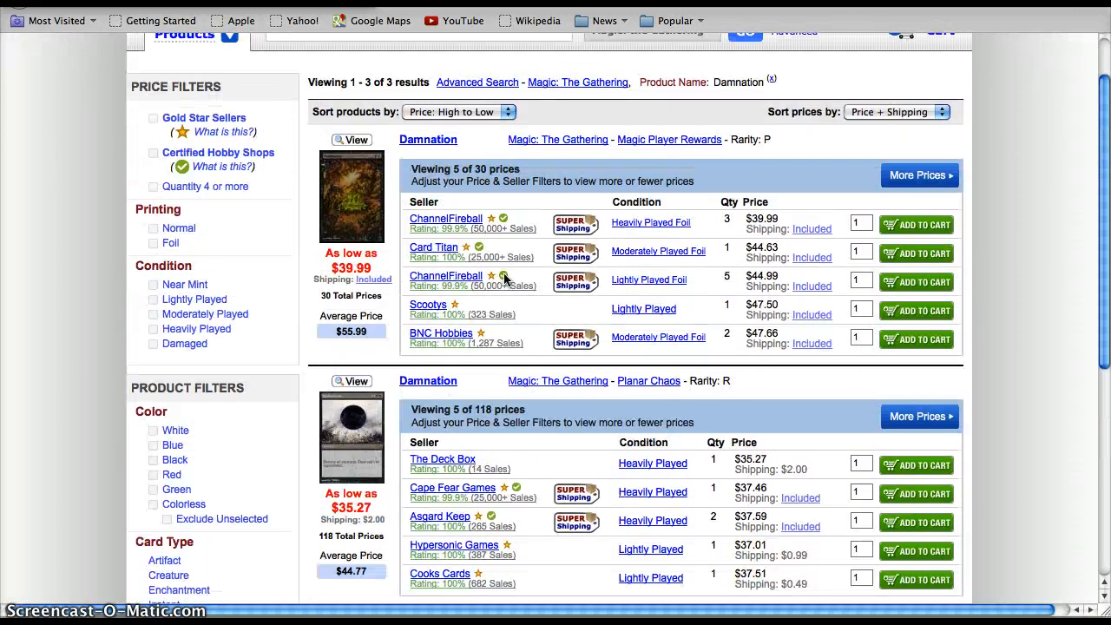
pyautogui.scroll(-3)
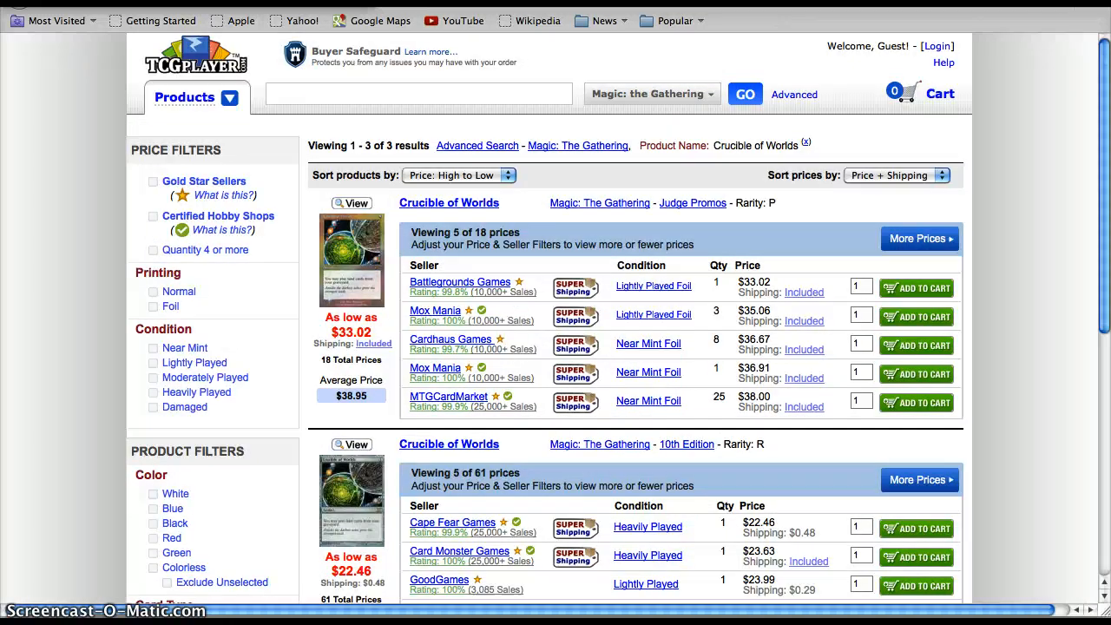
# Scroll through the Crucible of Worlds listings and the Goblin Guide results (Grand Prix Promos $17.09, Zendikar $11.25)
pyautogui.scroll(-3)
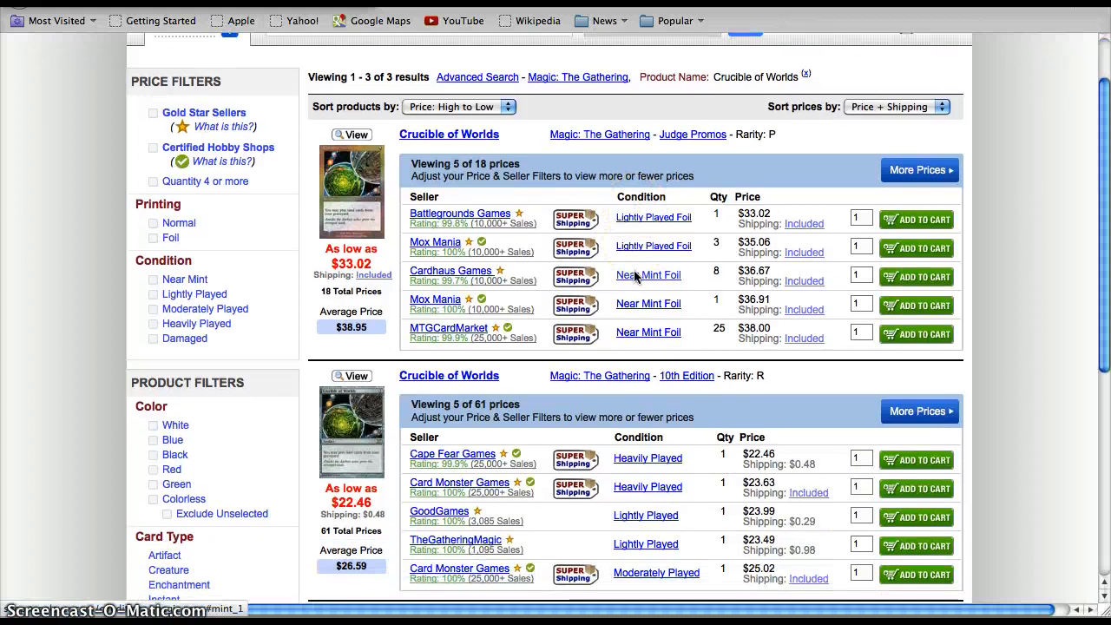
pyautogui.scroll(-3)
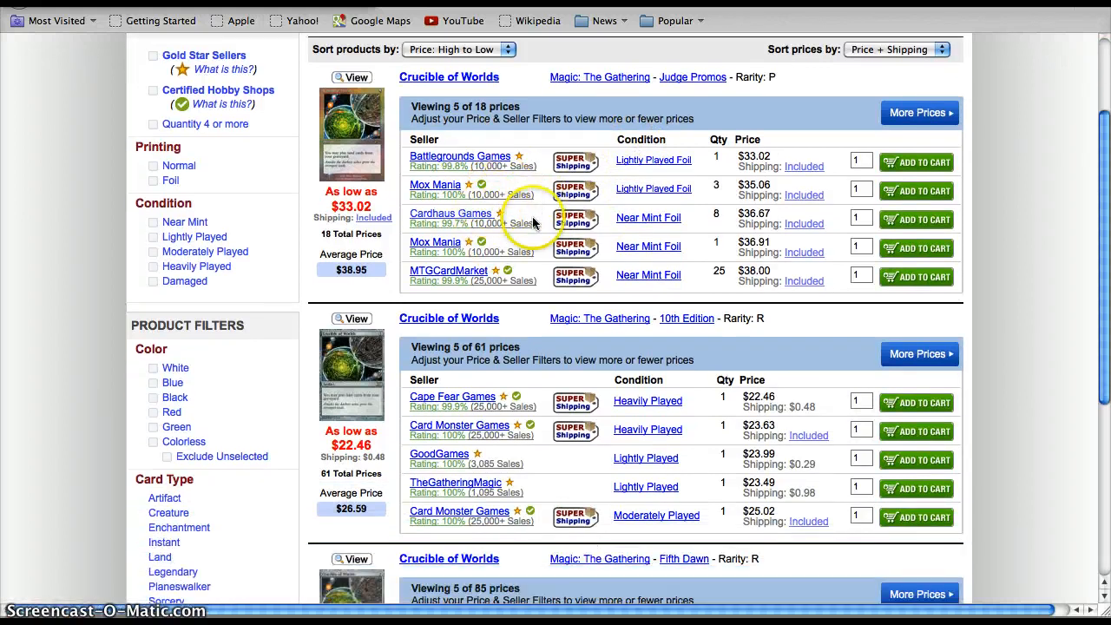
pyautogui.scroll(-3)
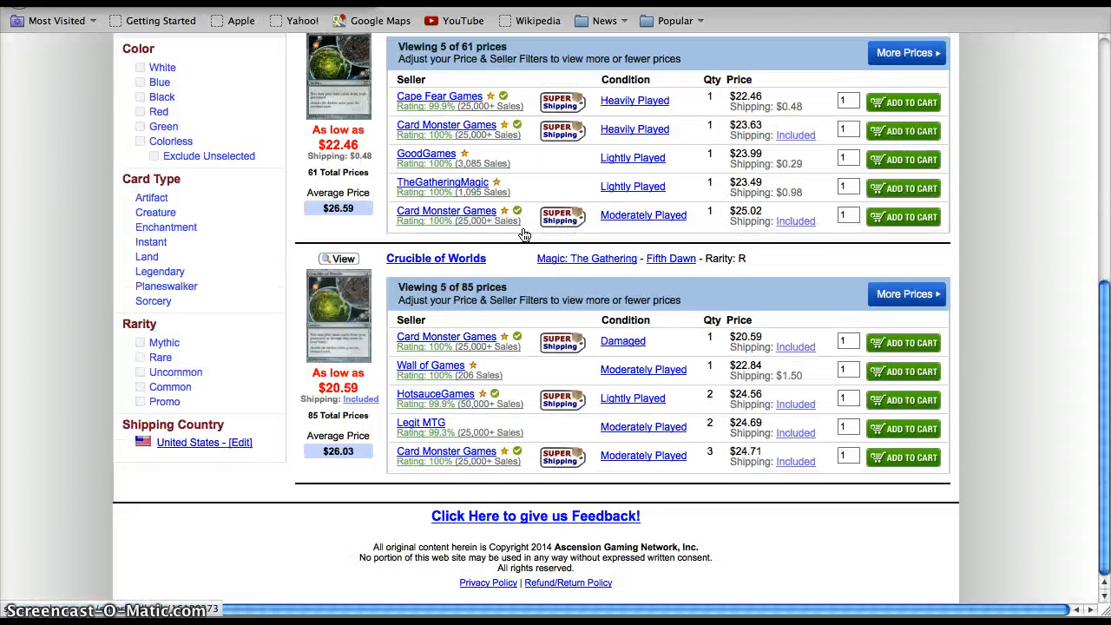
pyautogui.scroll(3)
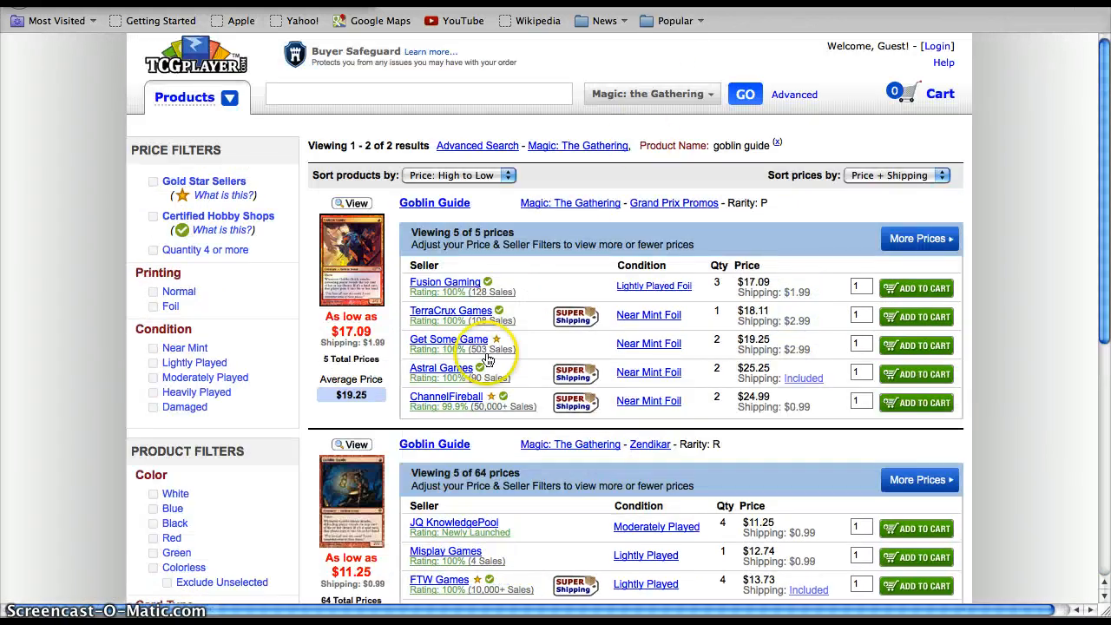
# Scroll through the Goblin Guide results and the Birds of Paradise listings (Alpha $399.99, Beta $149.99)
pyautogui.scroll(-3)
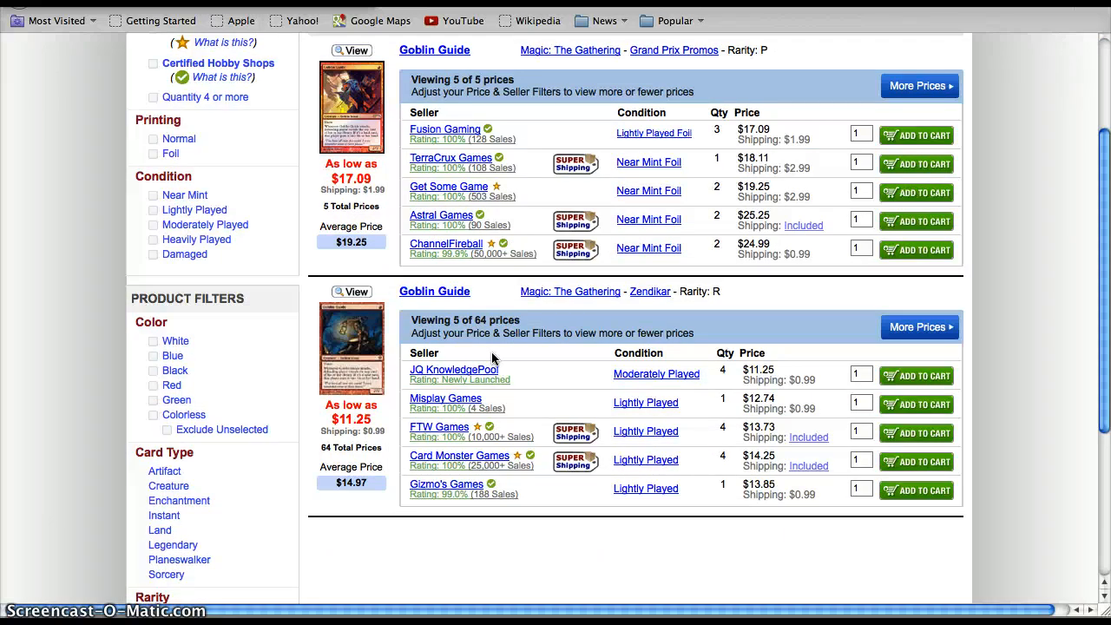
pyautogui.scroll(3)
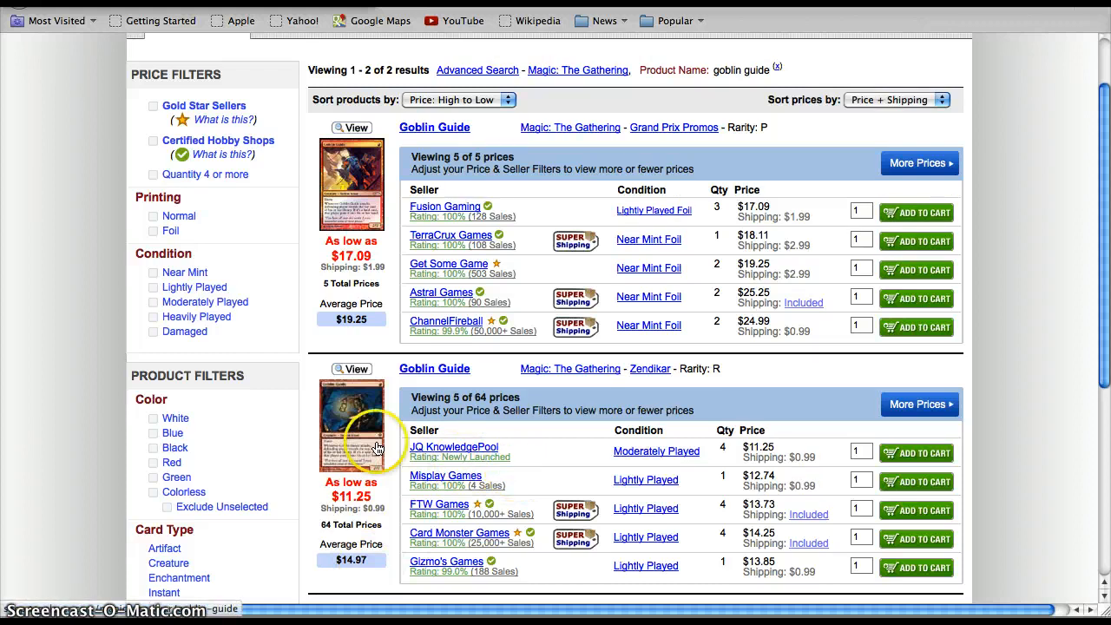
pyautogui.moveTo(529, 479)
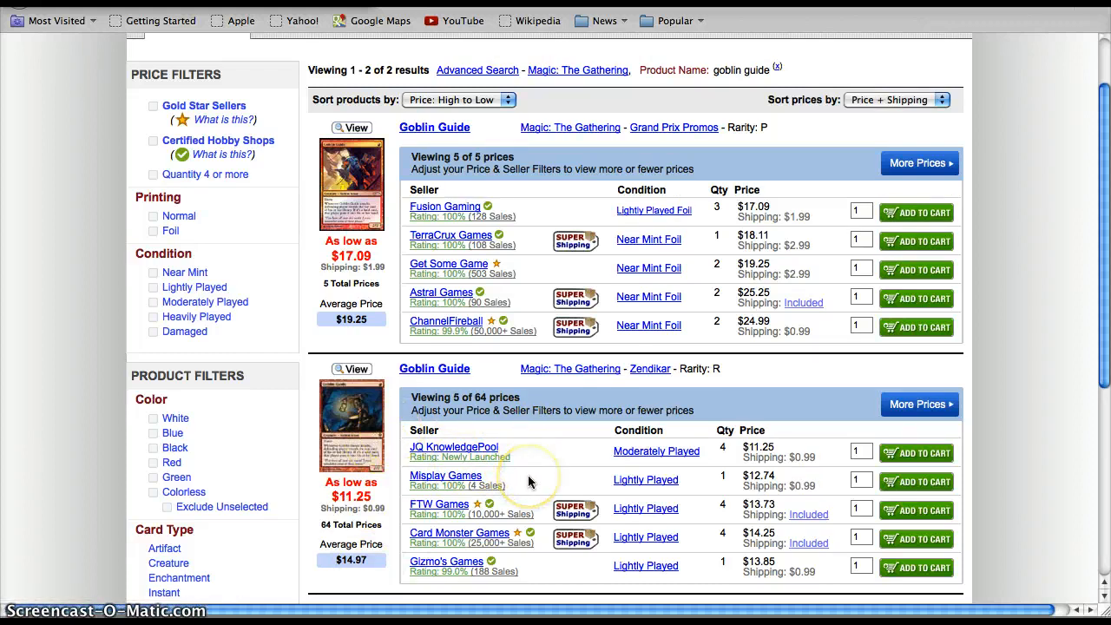
pyautogui.scroll(3)
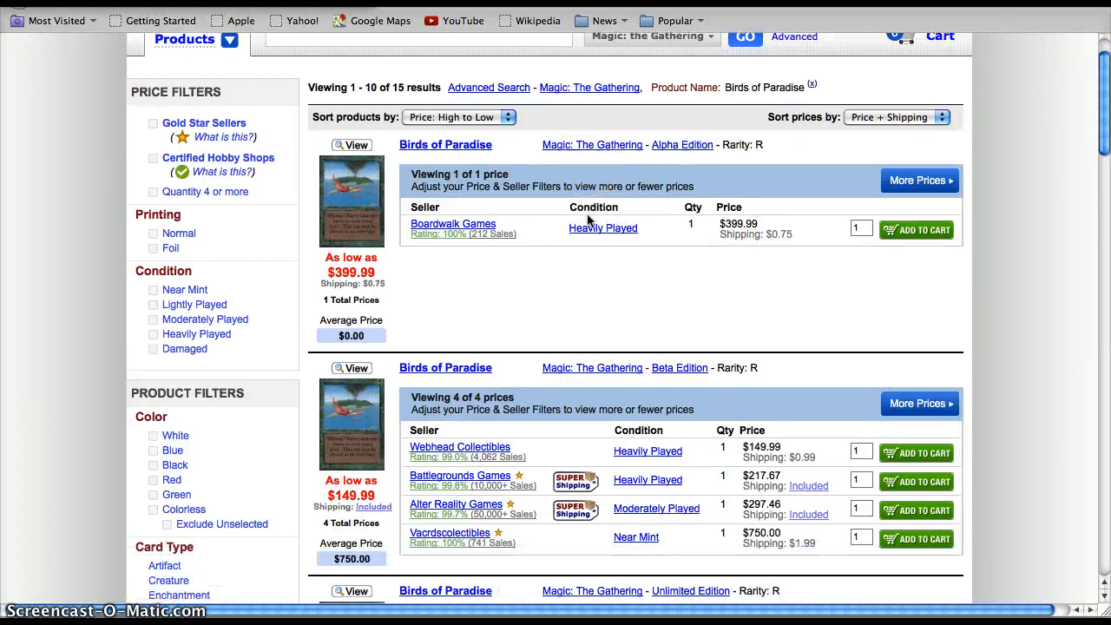
# Review the Birds of Paradise edition prices, then search TCGplayer for Steel Overseer listings
pyautogui.scroll(-3)
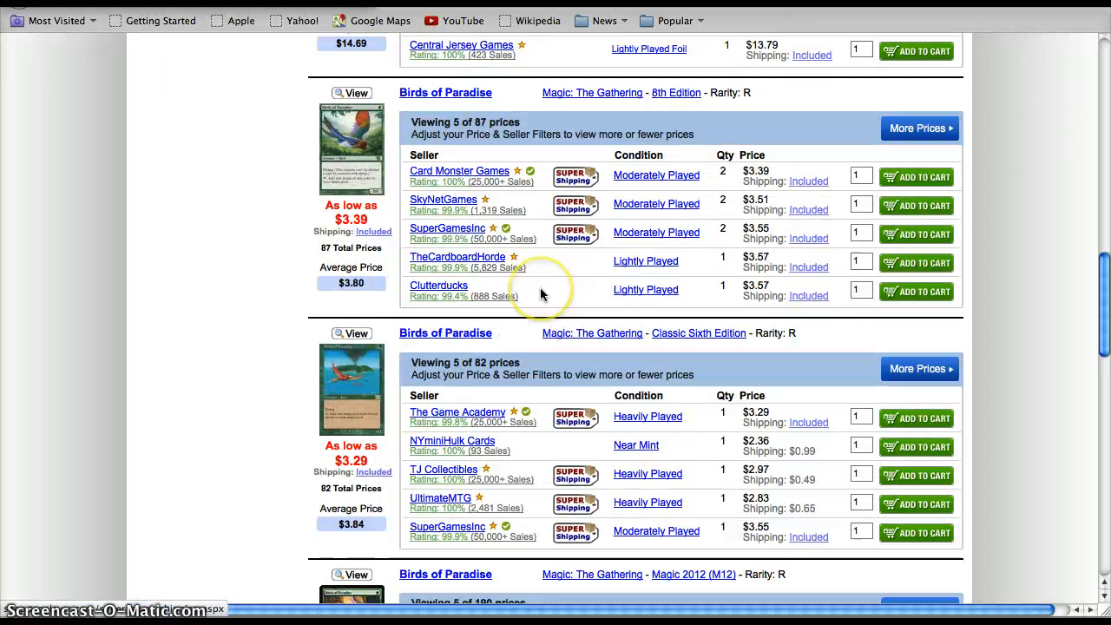
pyautogui.scroll(-3)
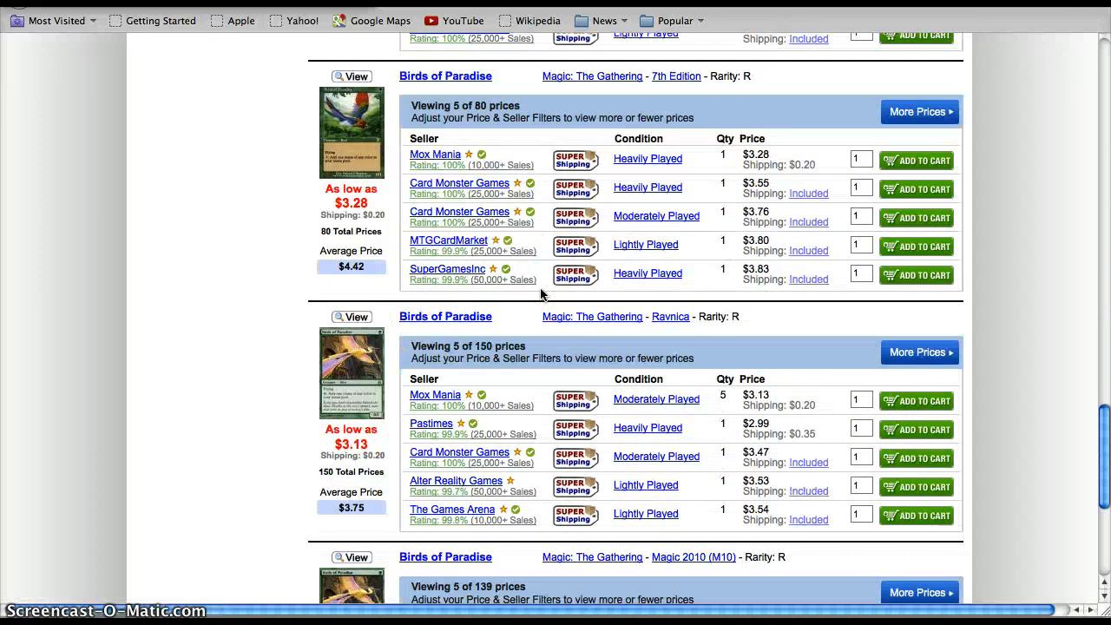
pyautogui.scroll(-3)
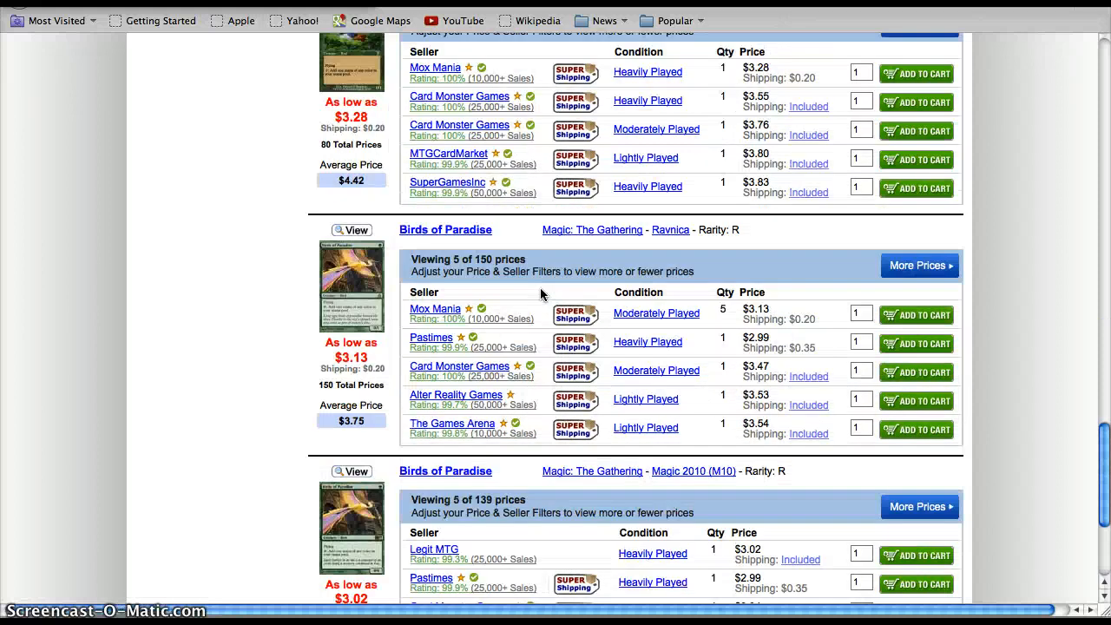
pyautogui.scroll(3)
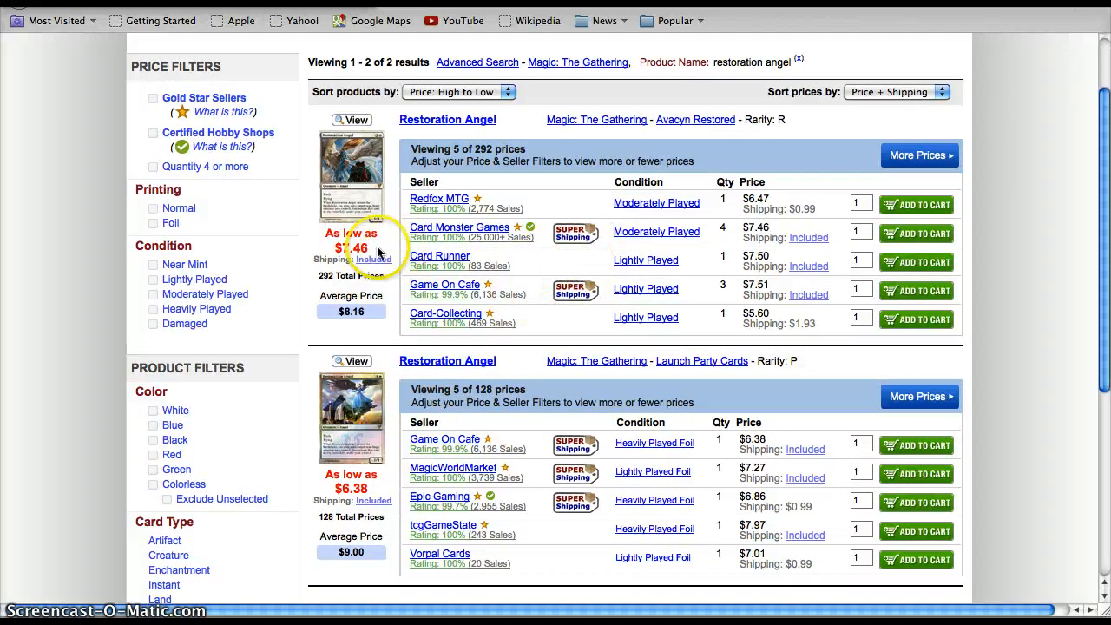
pyautogui.click(745, 94)
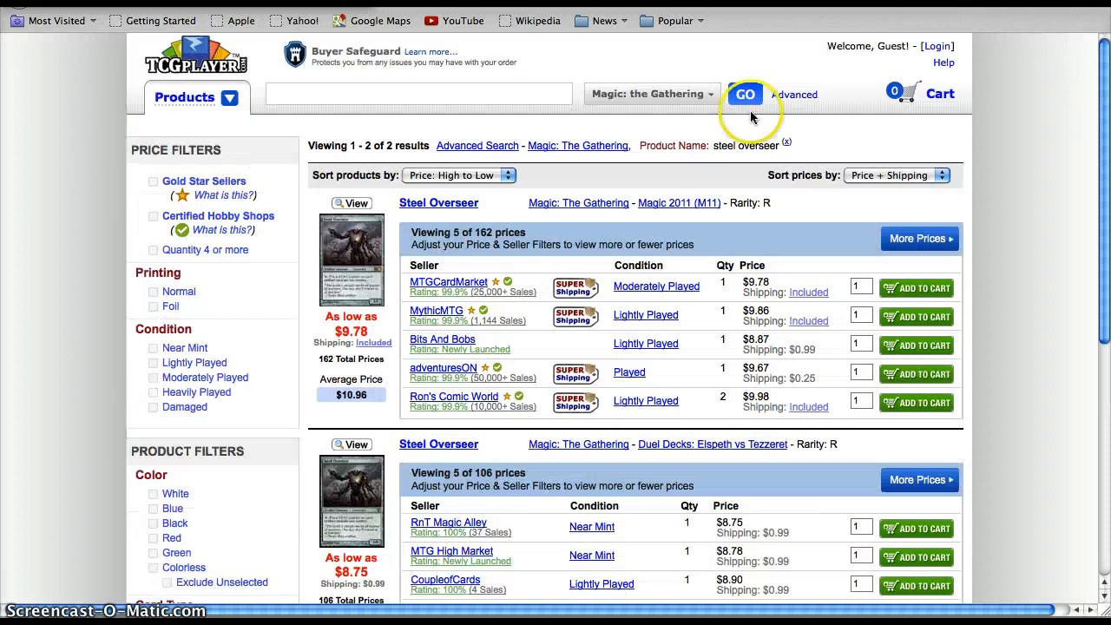
# Review the Steel Overseer and later card prices, then return to the Roxaboxen90 YouTube channel page
pyautogui.scroll(-3)
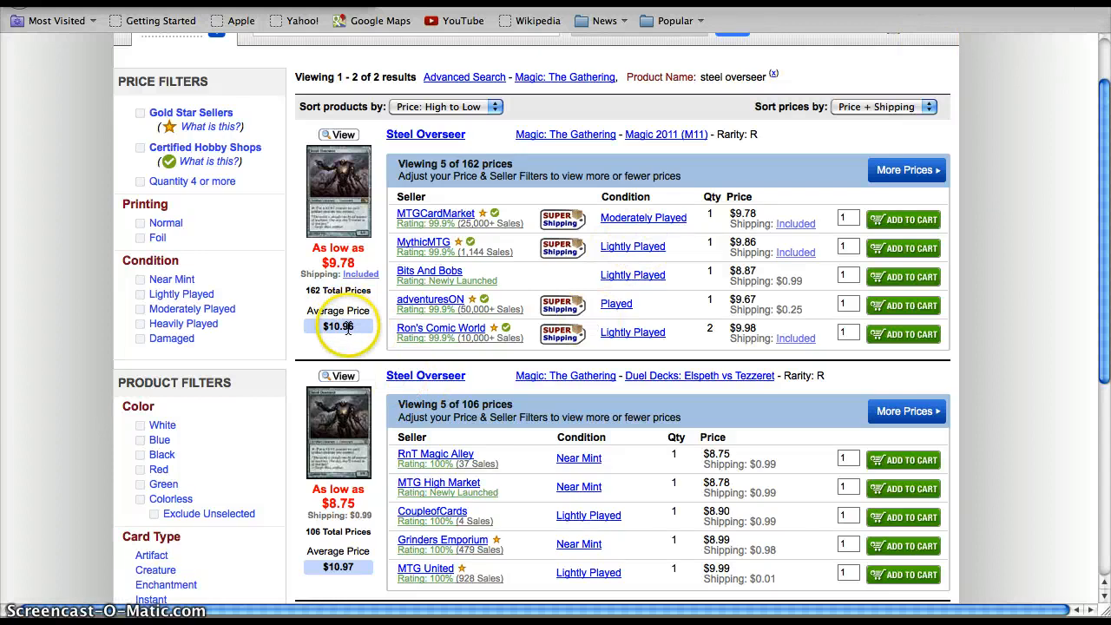
pyautogui.scroll(3)
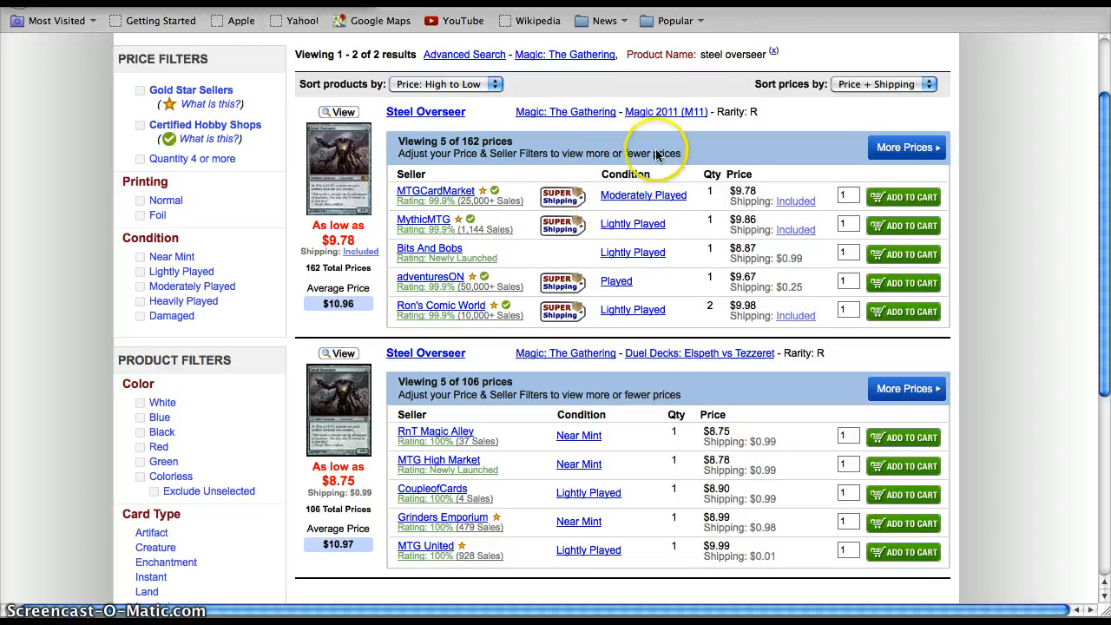
pyautogui.moveTo(720, 359)
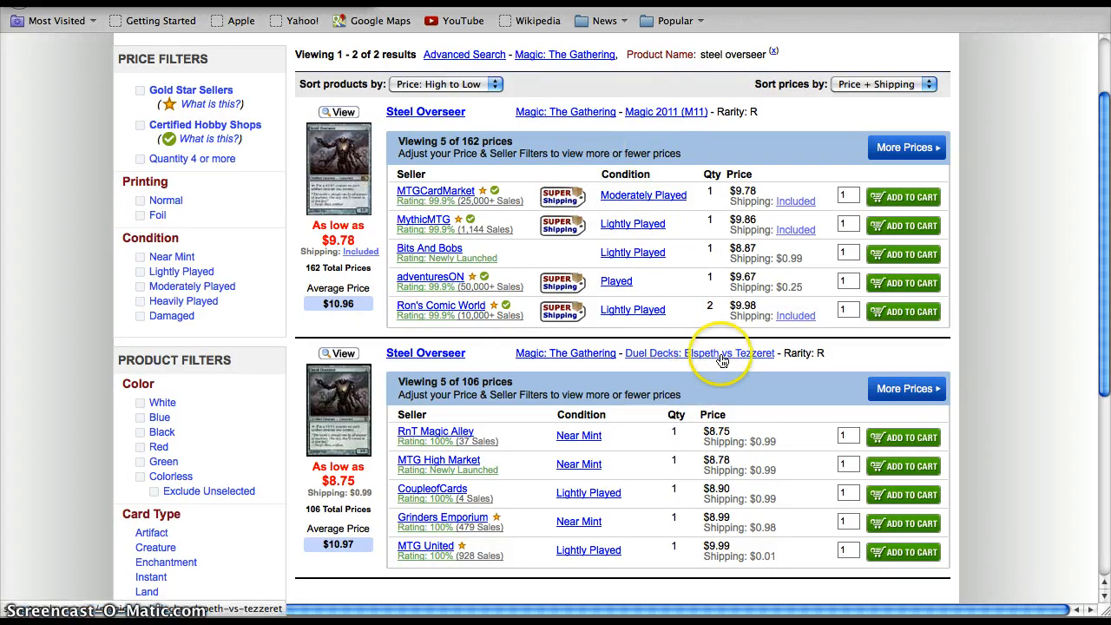
pyautogui.moveTo(547, 145)
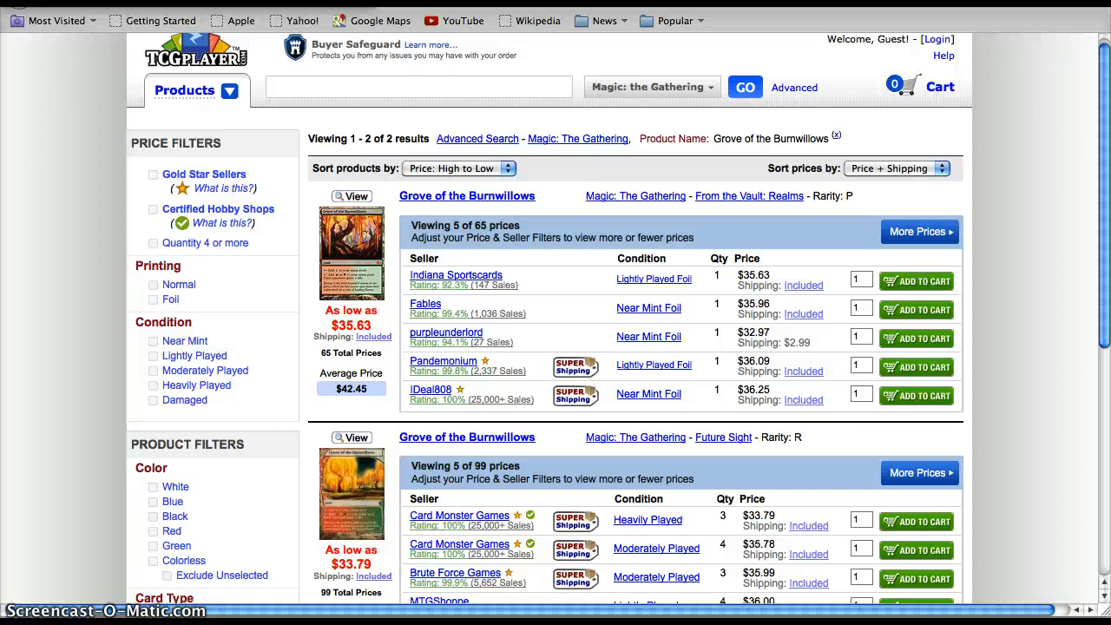
pyautogui.scroll(-3)
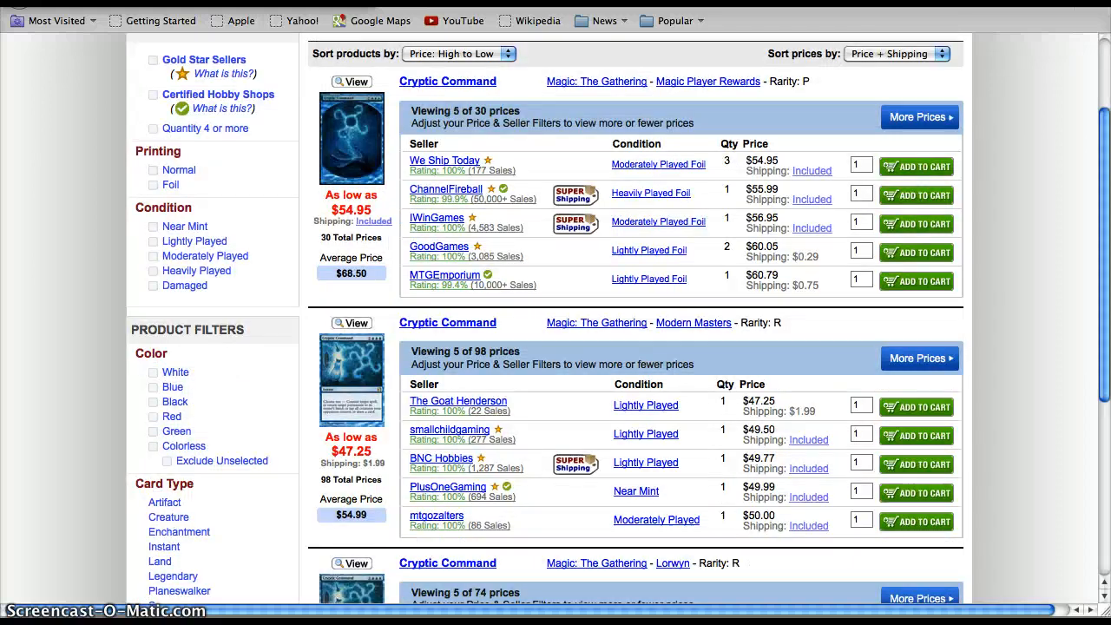
pyautogui.click(453, 21)
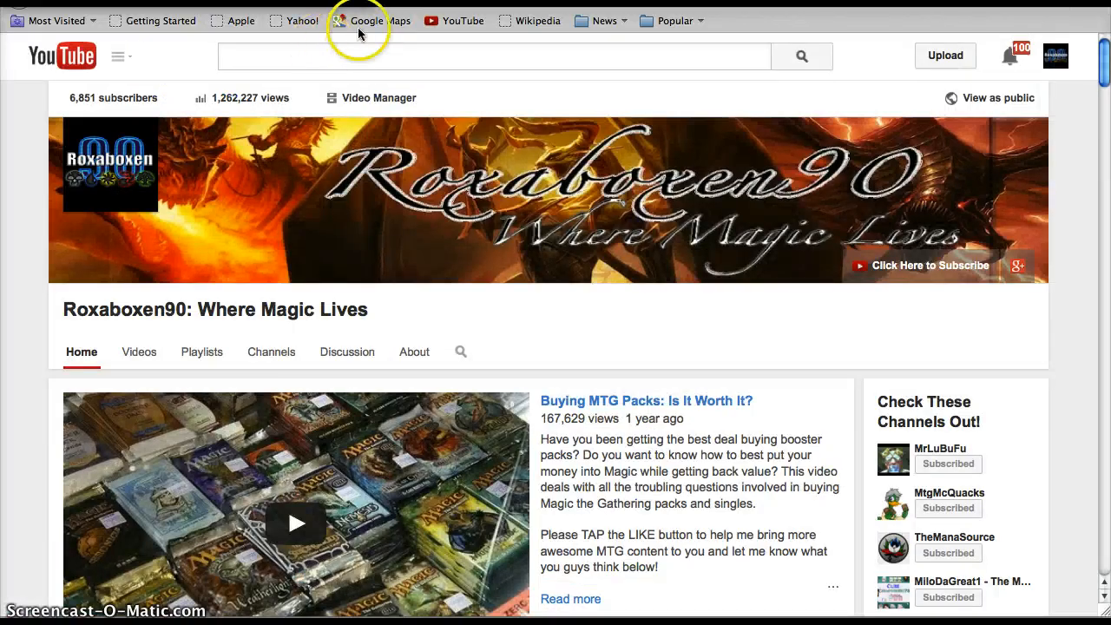